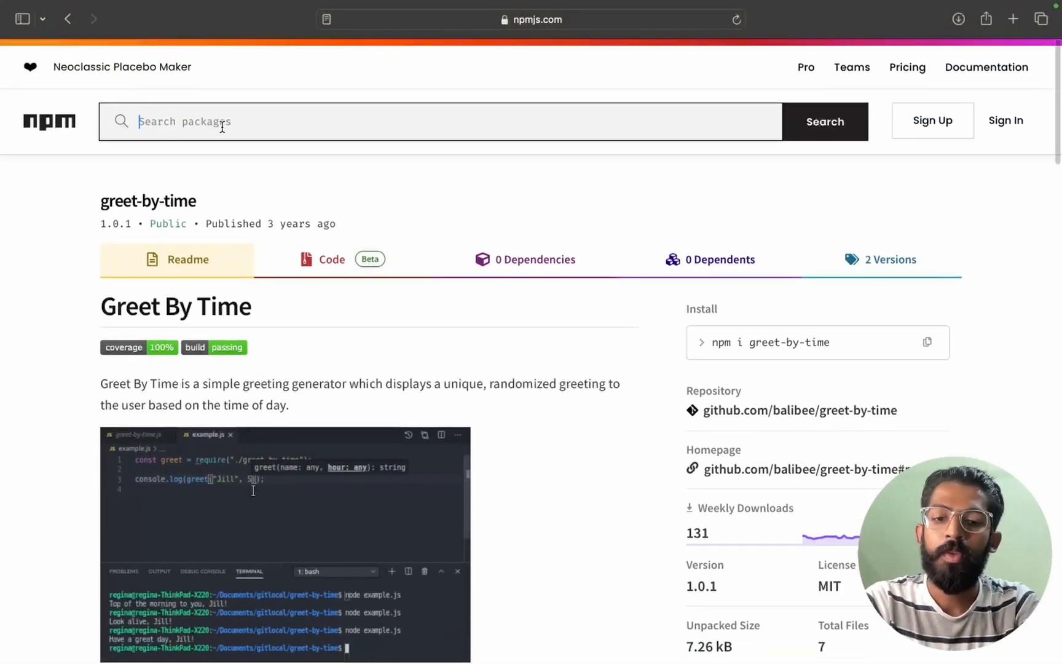
Step: Search npmjs.com for 'date-f' and open the date-fns package page
type("date-f")
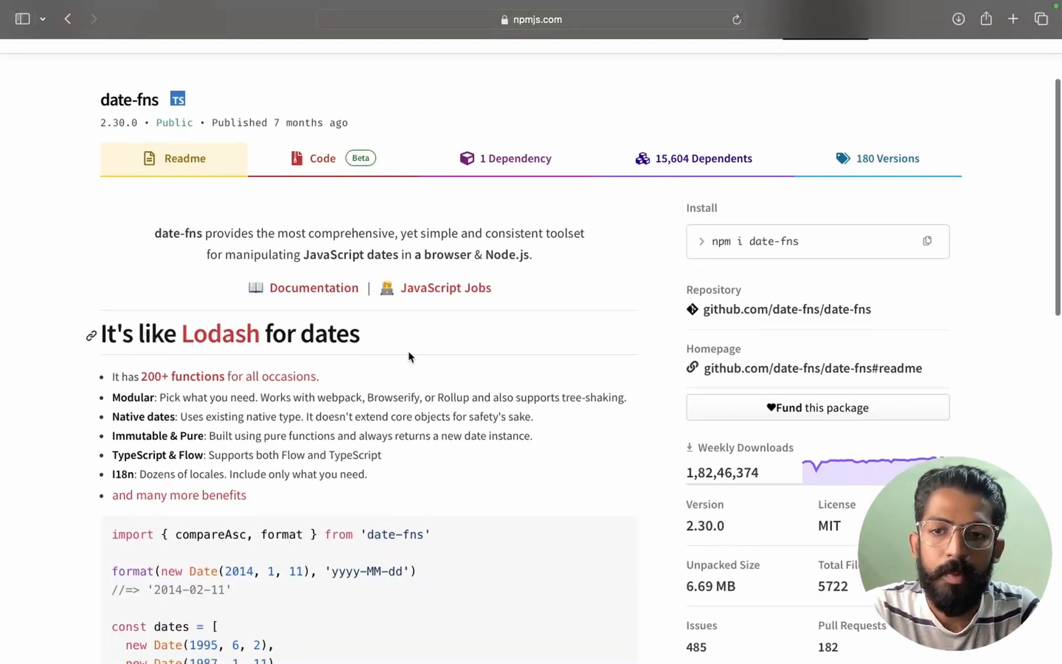
scroll("down", 3)
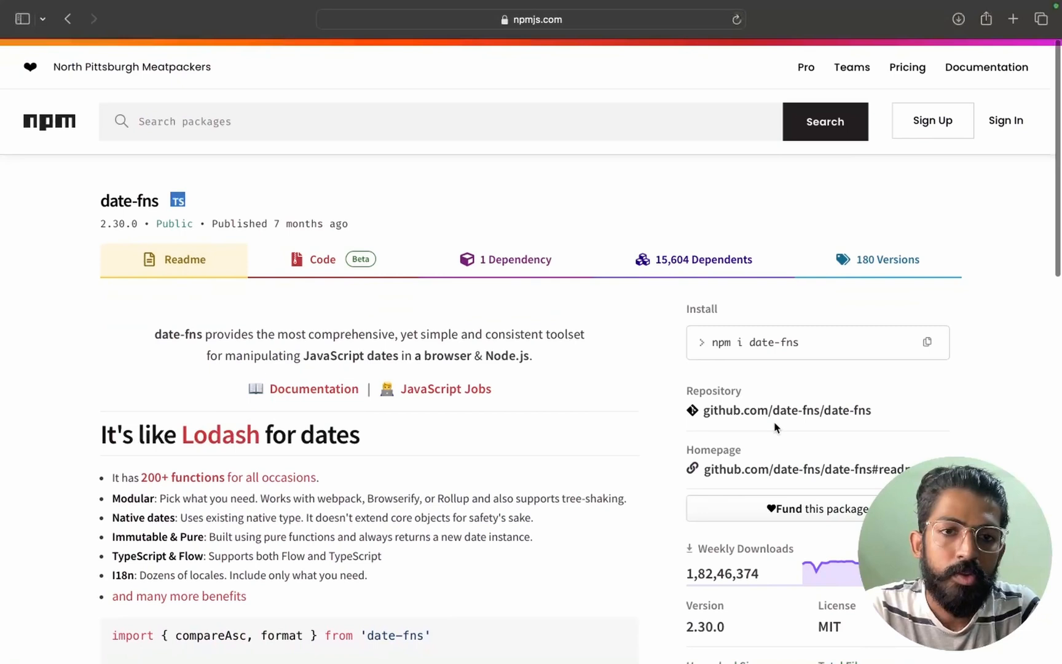
left_click(927, 342)
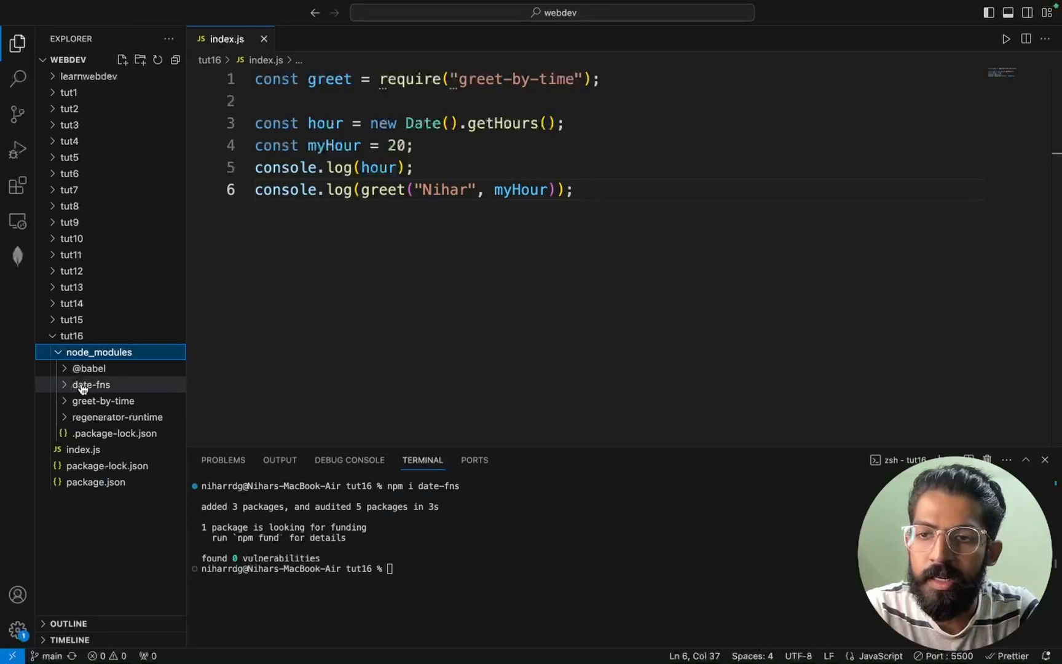
Step: Collapse node_modules in the Explorer and clear the integrated terminal
left_click(58, 352)
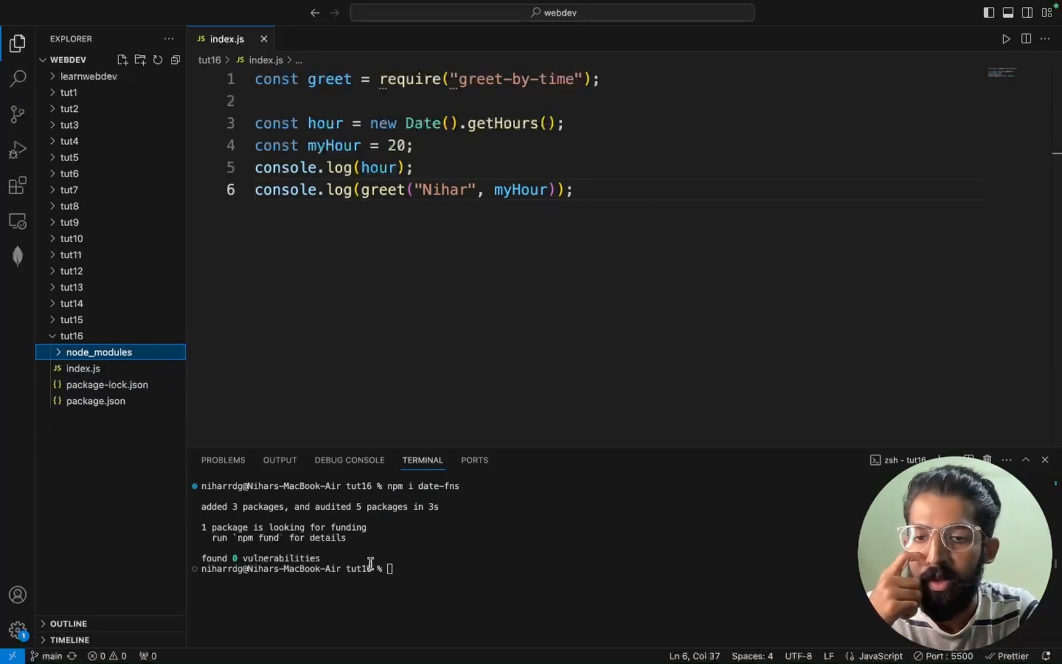
type("clear")
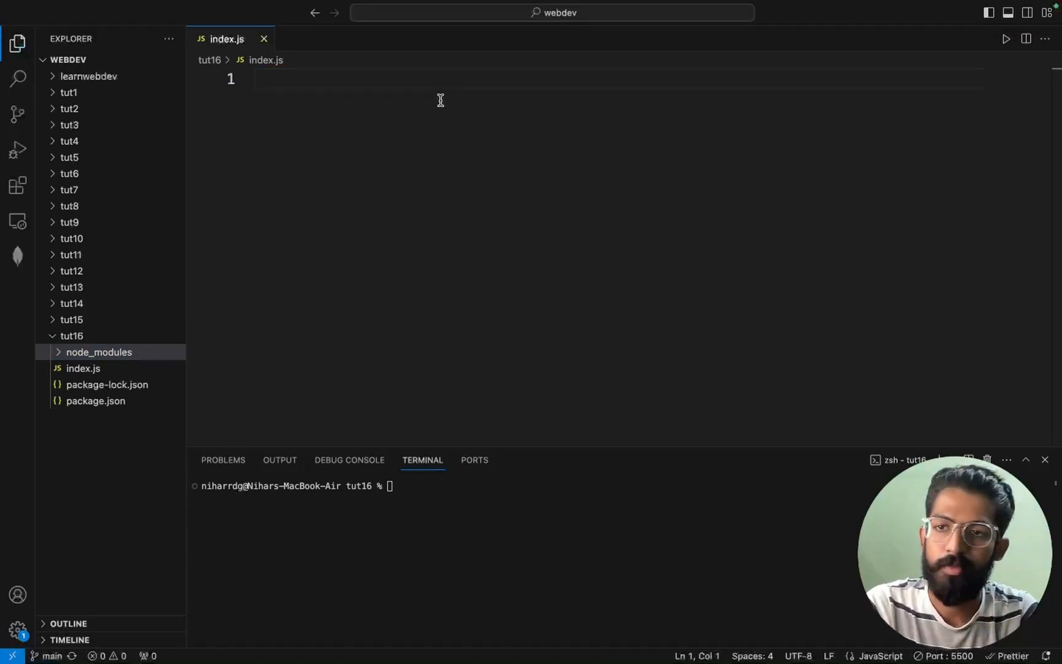
mouse_move(585, 246)
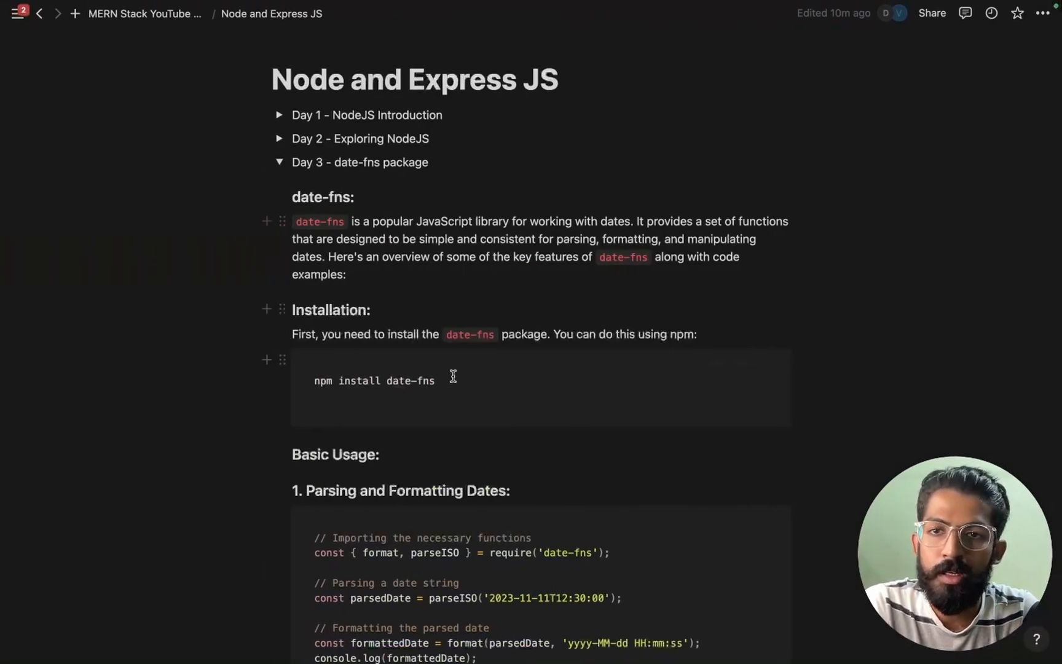
Step: Scroll the Day 3 date-fns notes to the Parsing and Formatting Dates code block and copy it
scroll("down", 3)
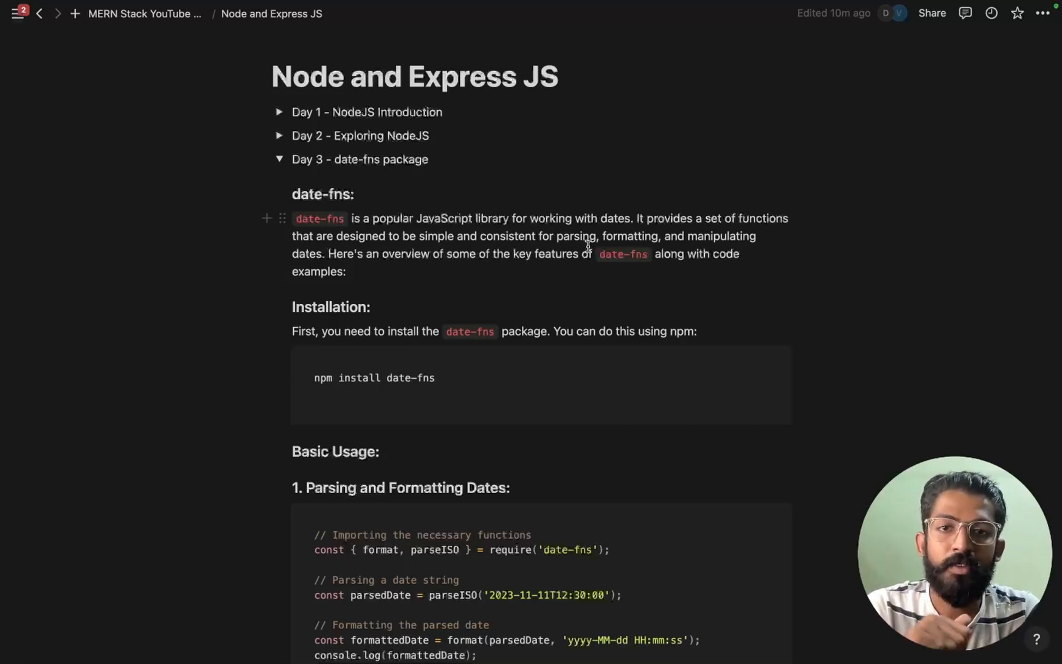
mouse_move(391, 267)
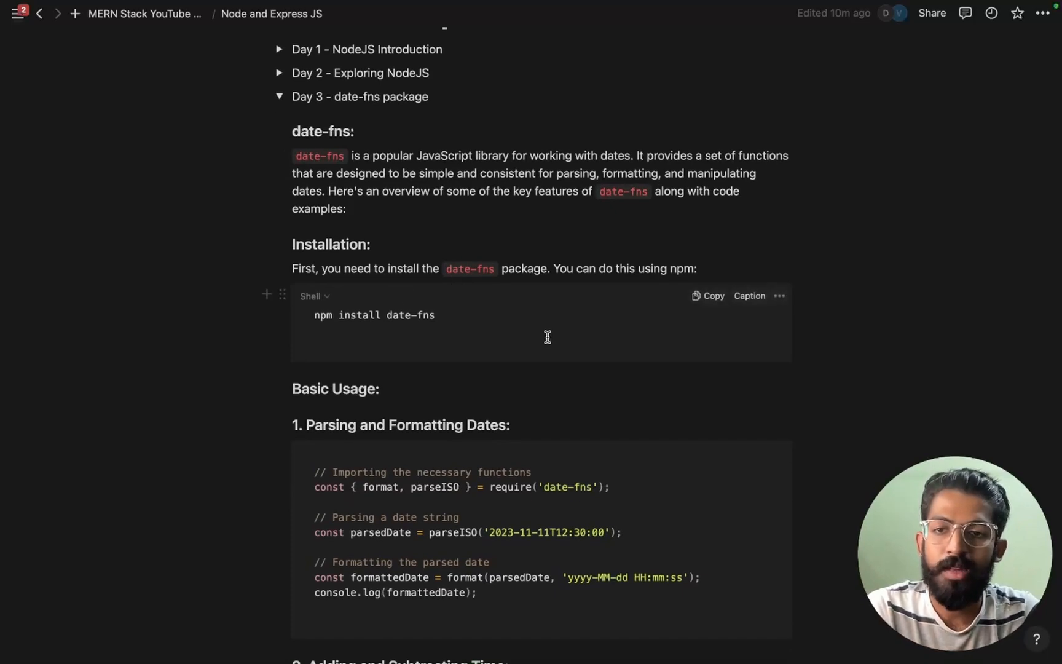
scroll("down", 3)
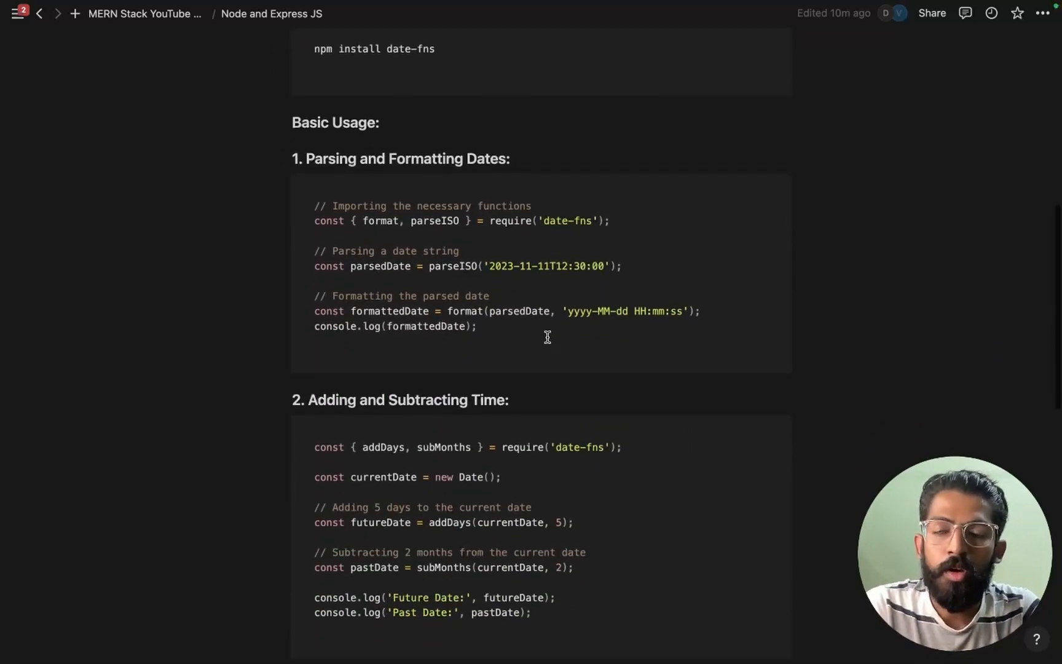
mouse_move(454, 242)
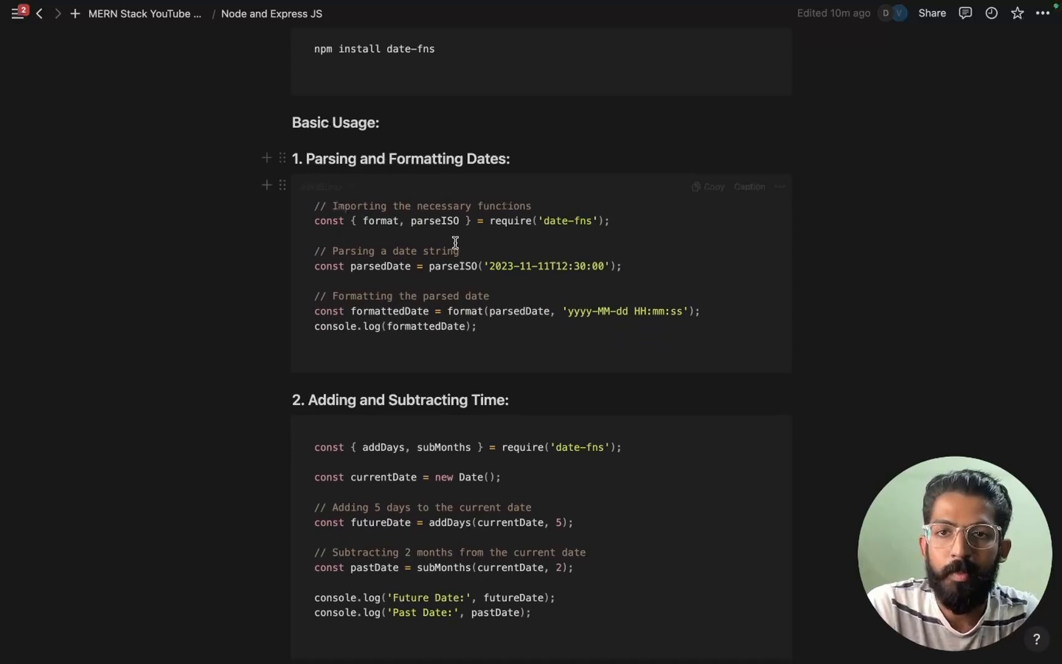
scroll("down", 3)
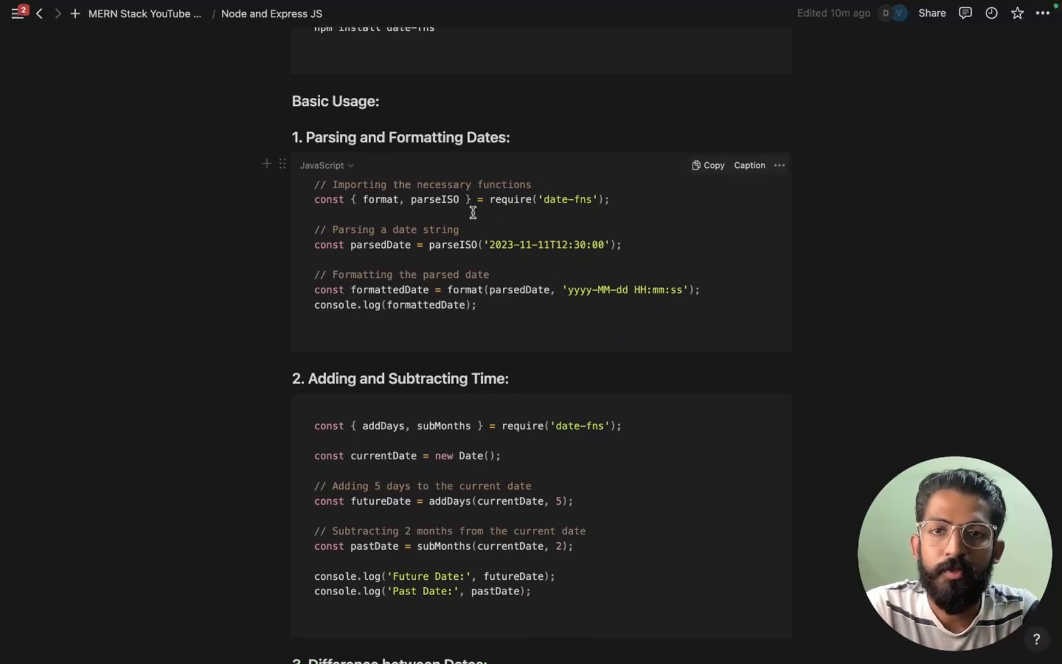
scroll("up", 3)
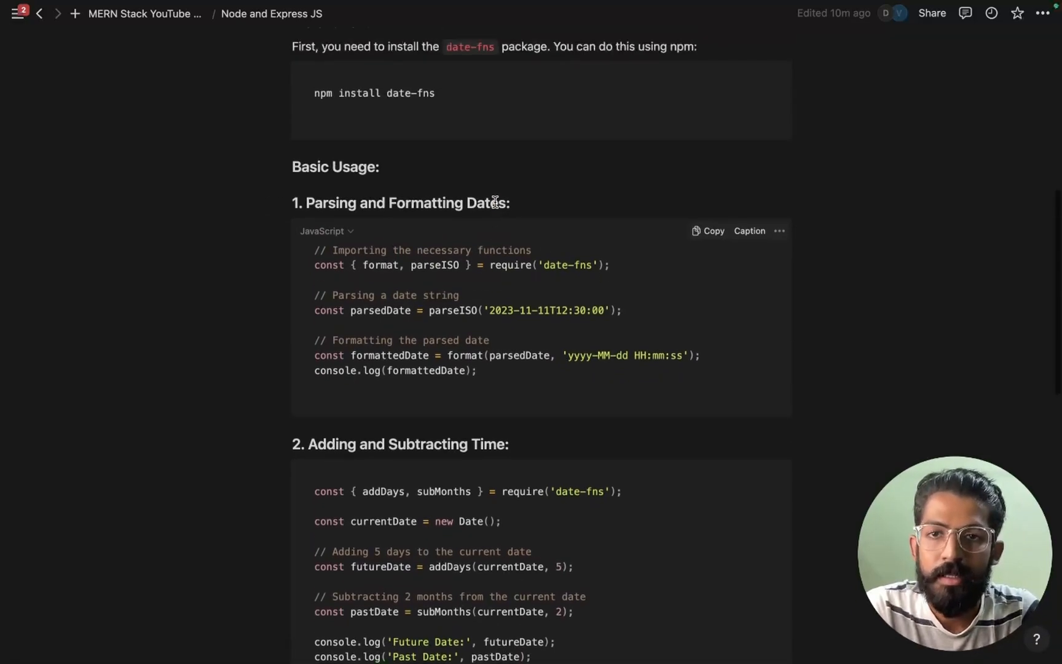
left_click(707, 230)
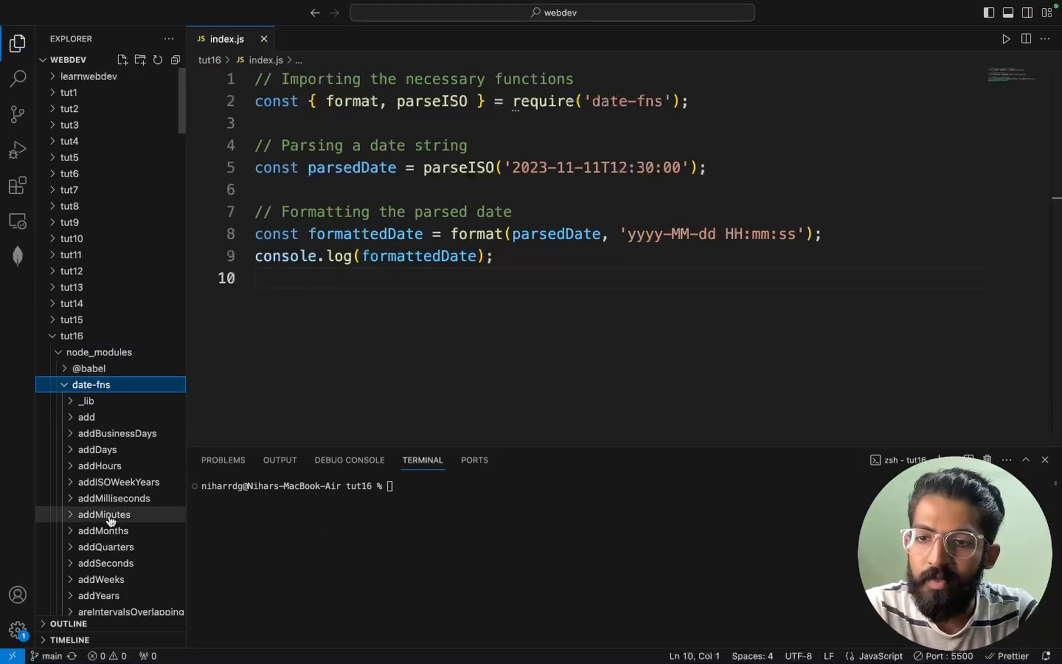
Step: Browse node_modules/date-fns function folders, expanding and collapsing format
scroll("down", 3)
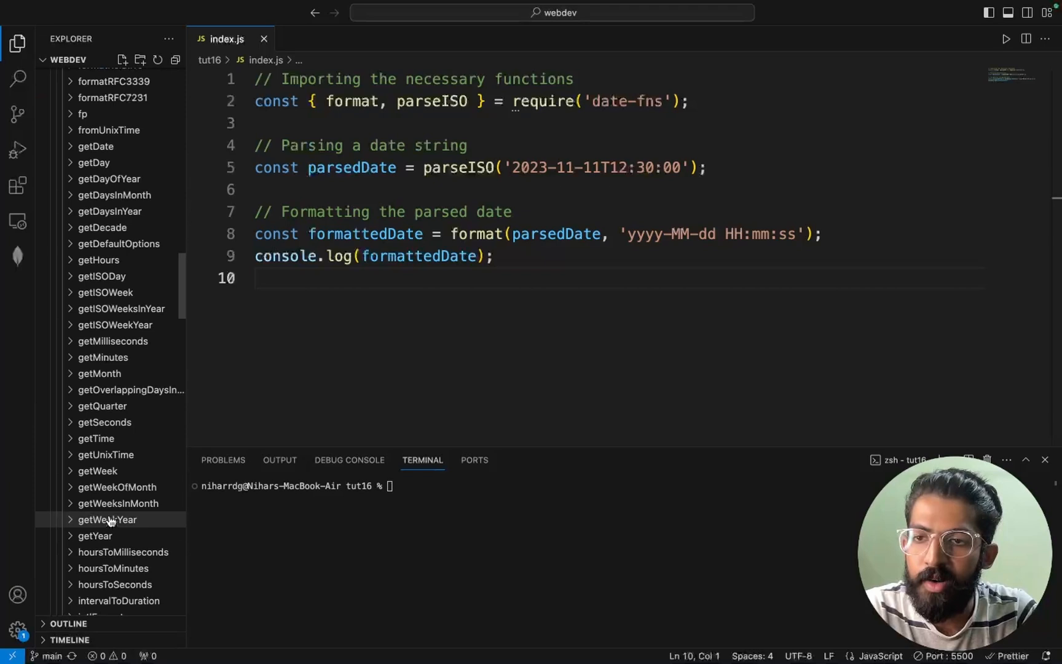
scroll("down", 3)
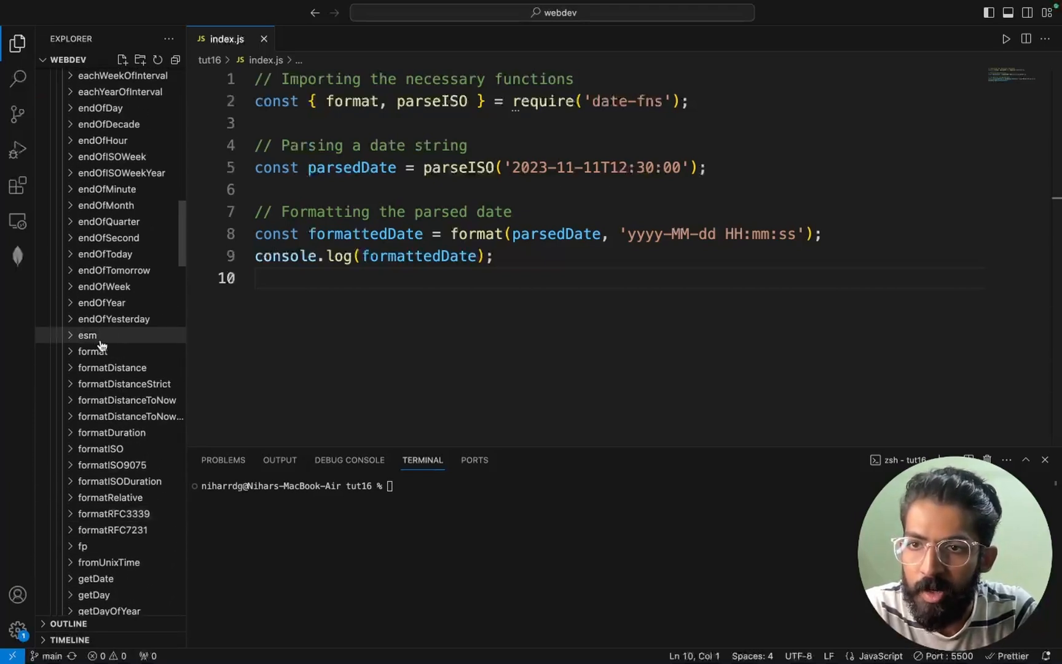
left_click(92, 350)
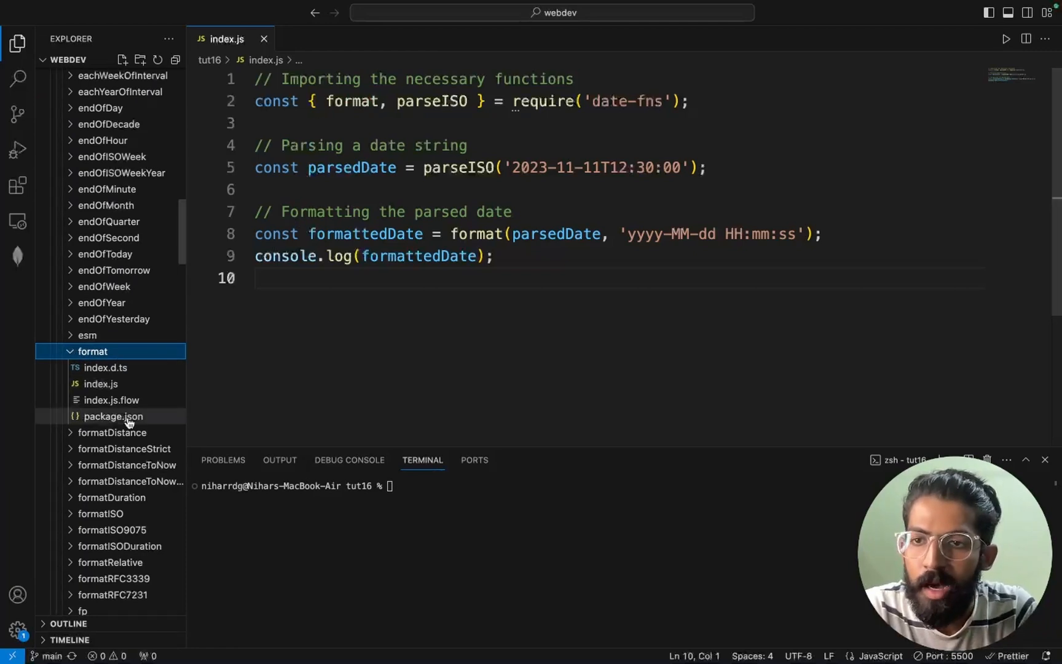
left_click(92, 350)
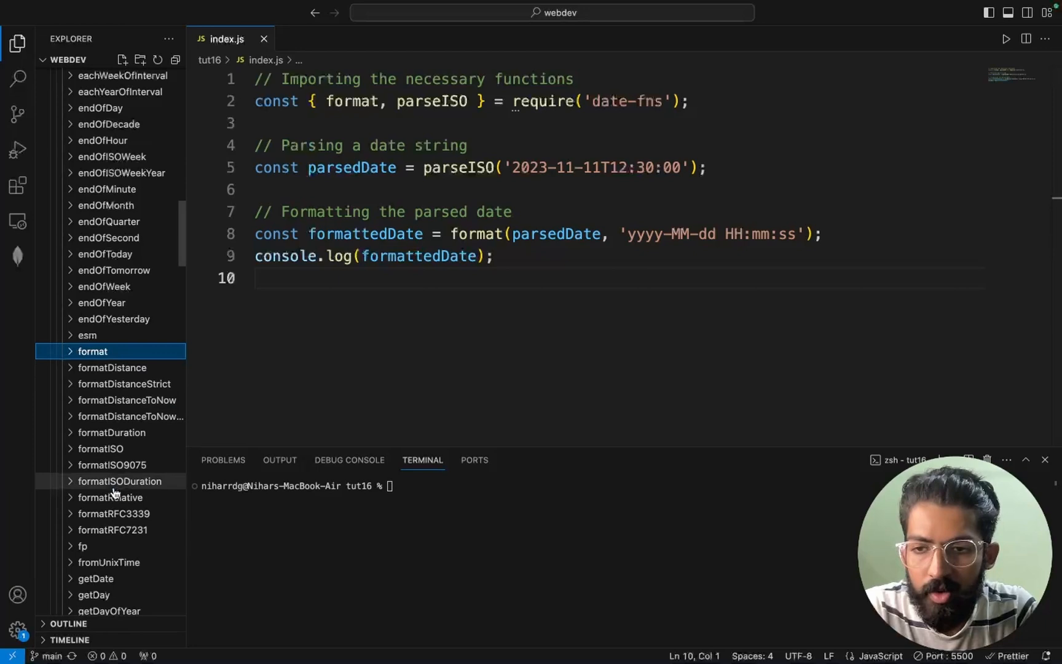
scroll("down", 3)
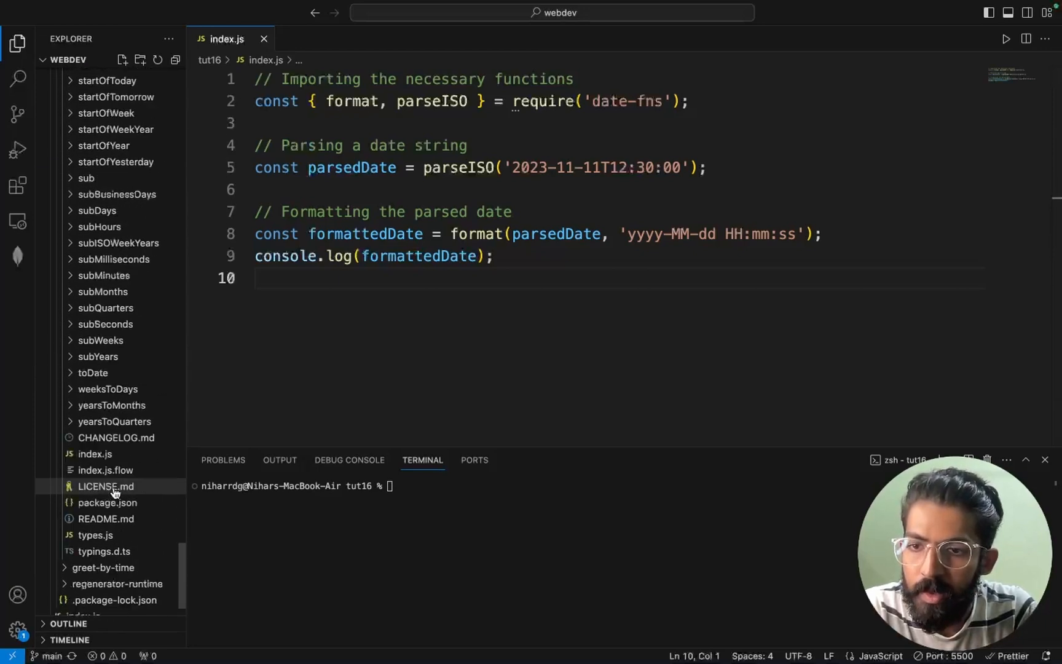
scroll("down", 3)
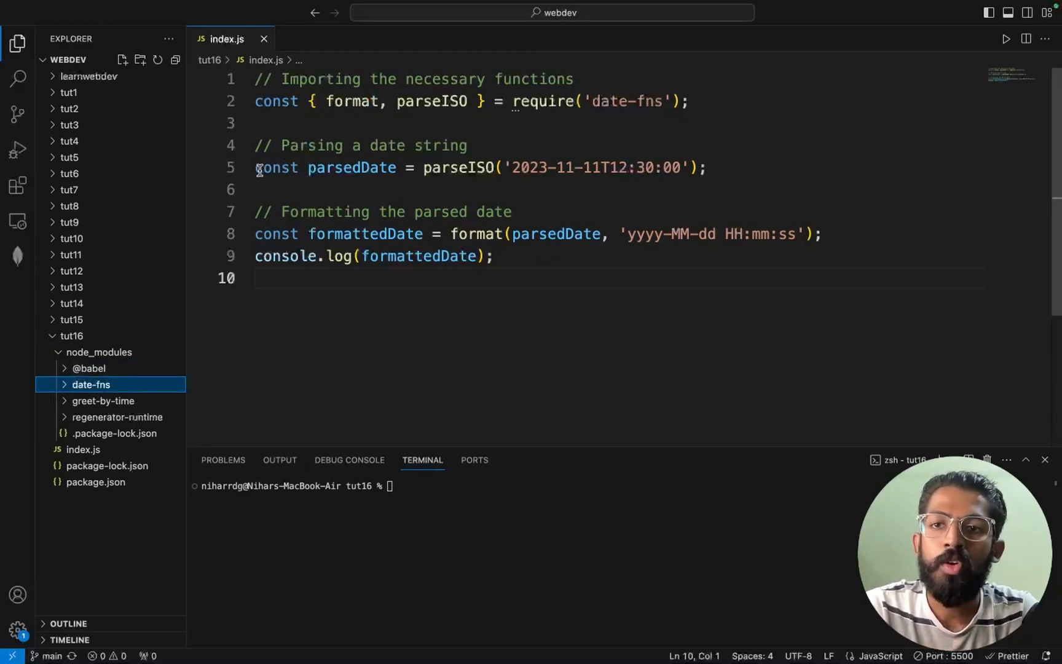
Step: Replace the formatting lines with console.log(parsedDate), clear the terminal and run index.js
left_click_drag(283, 145, 466, 145)
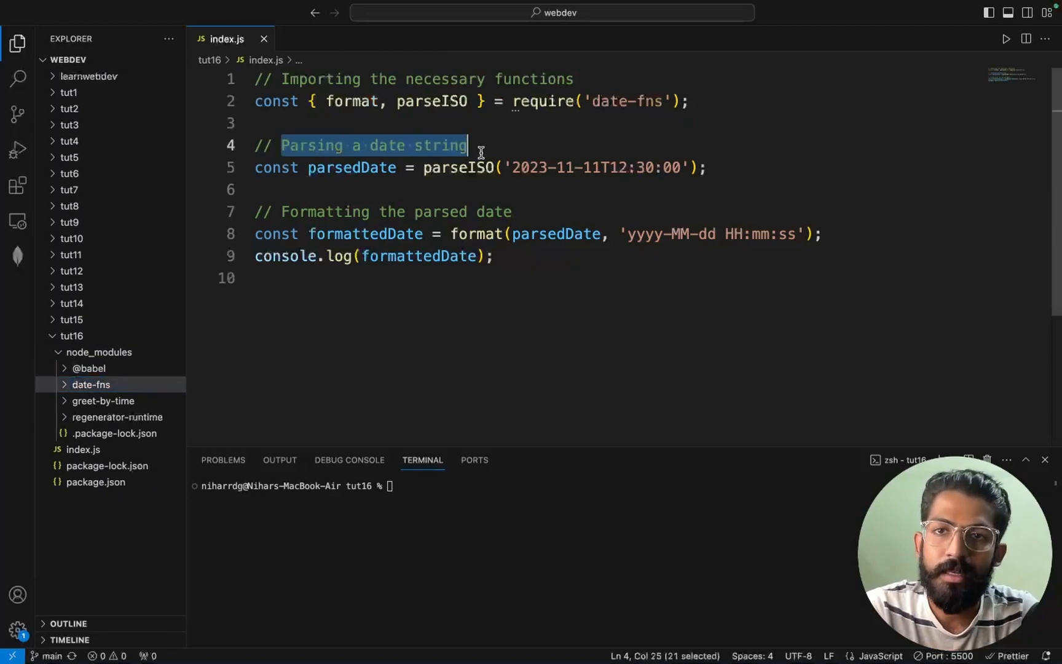
left_click(510, 211)
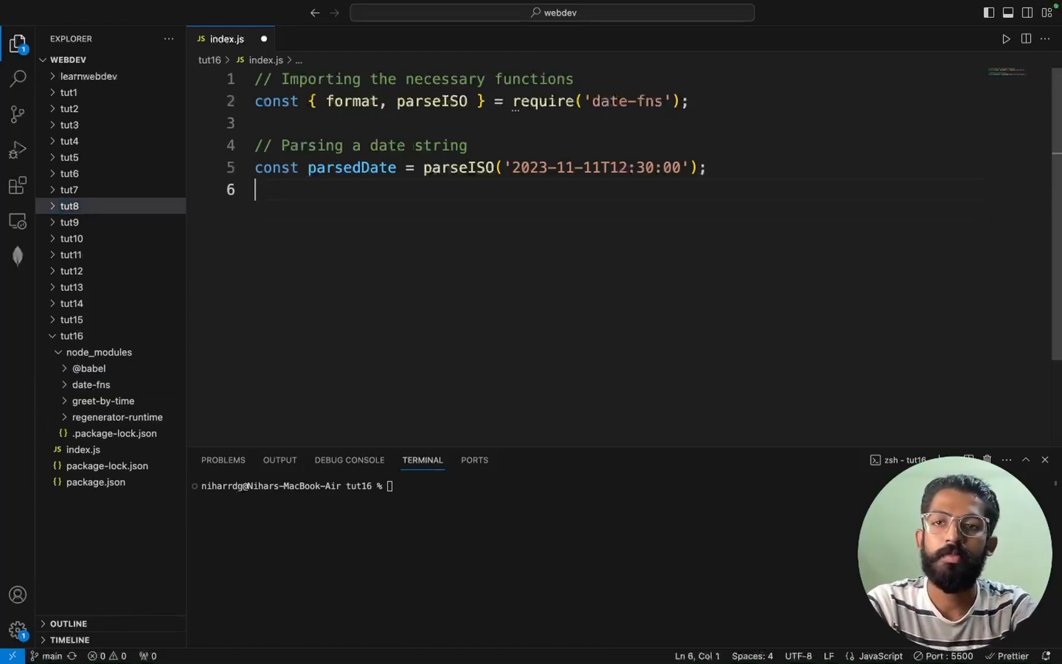
type("console.log")
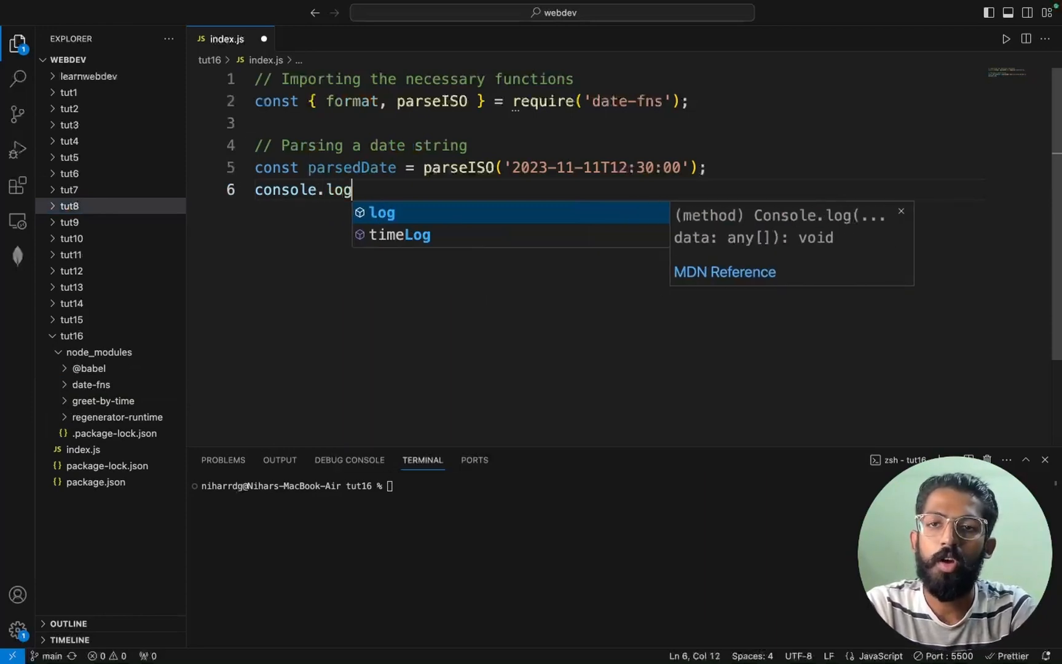
type("(parsedDate);")
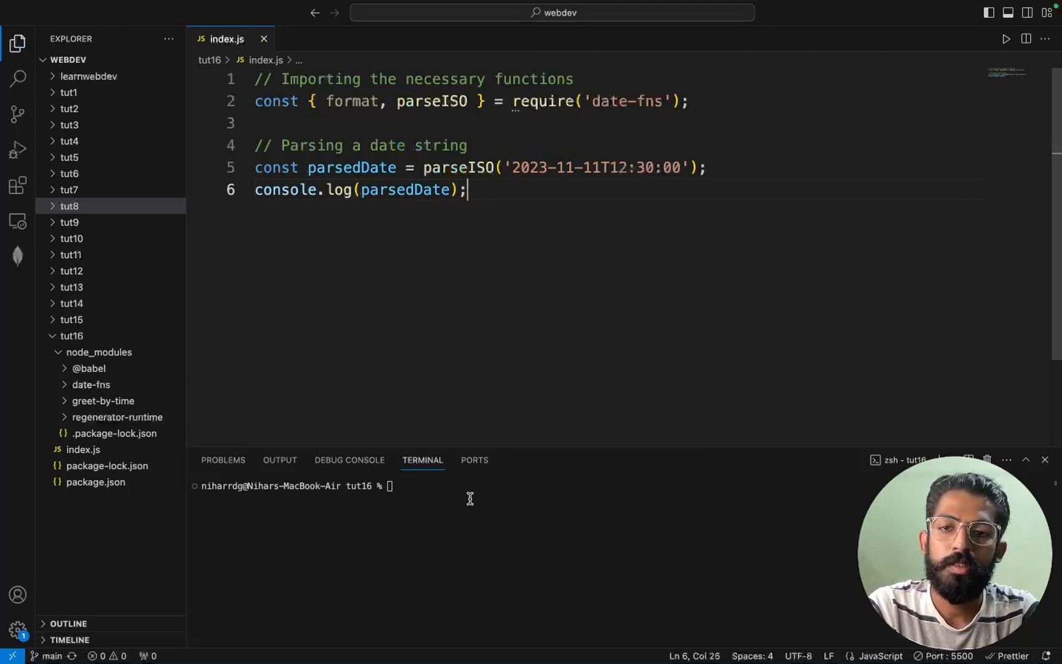
type("clear")
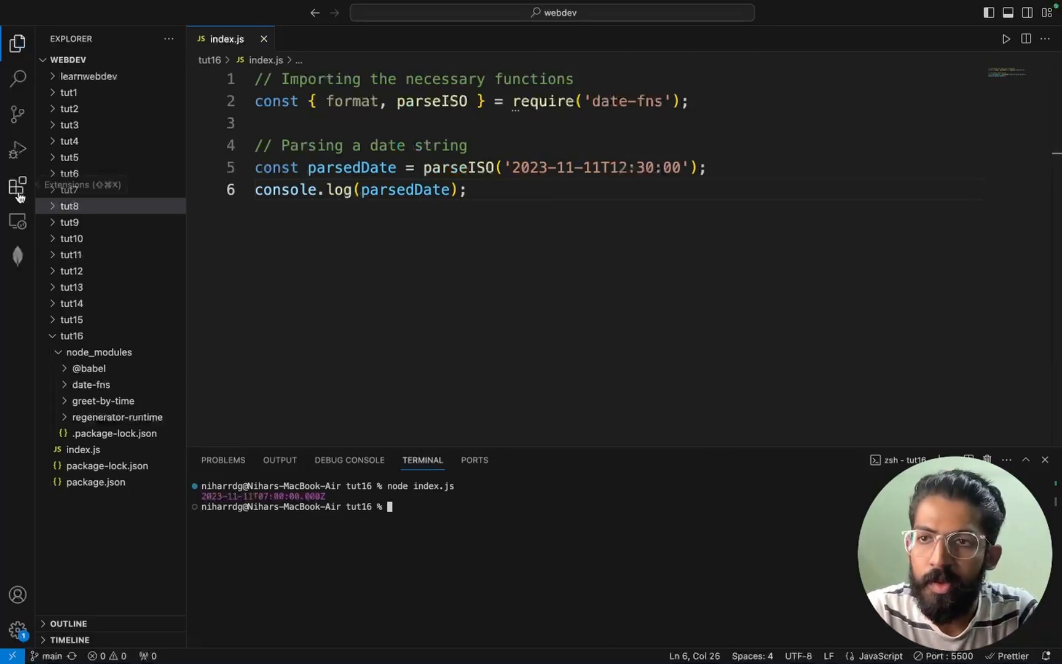
mouse_move(279, 467)
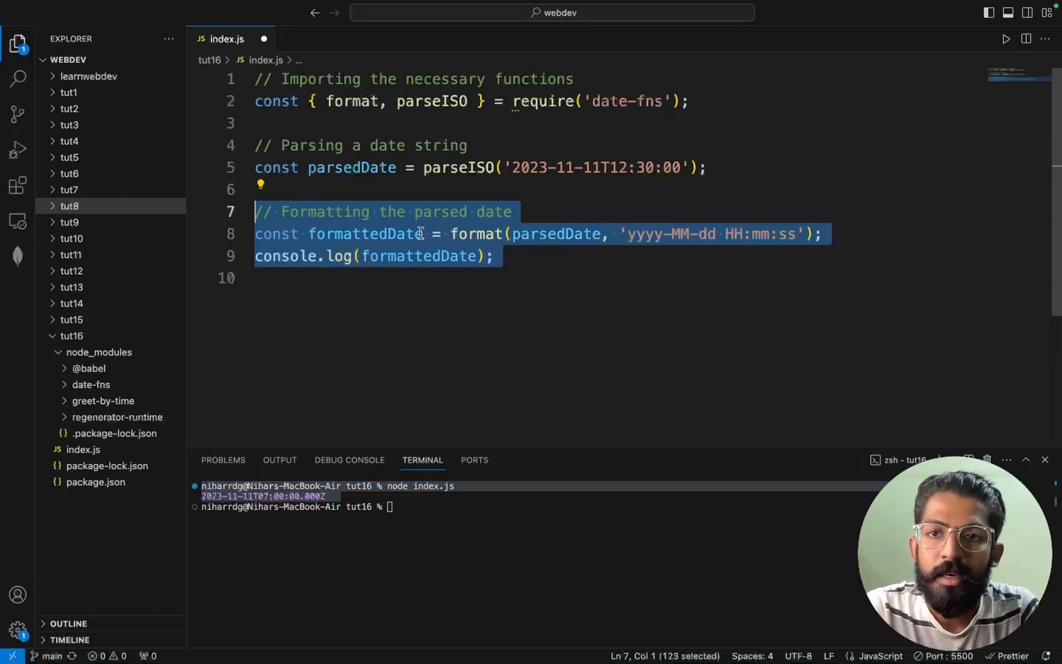
double_click(552, 234)
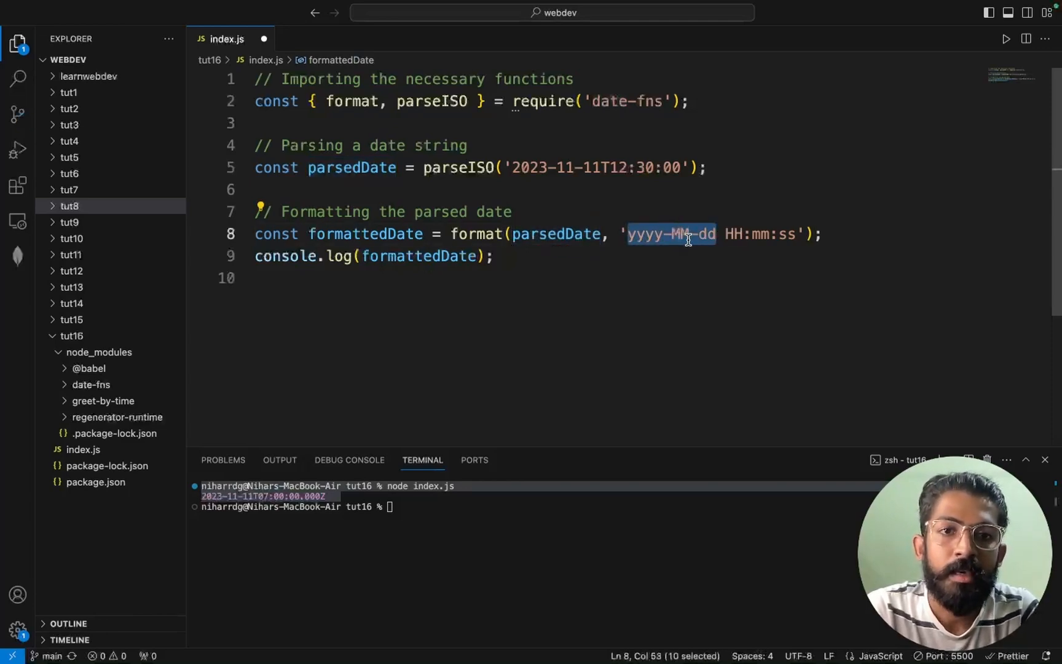
mouse_move(770, 233)
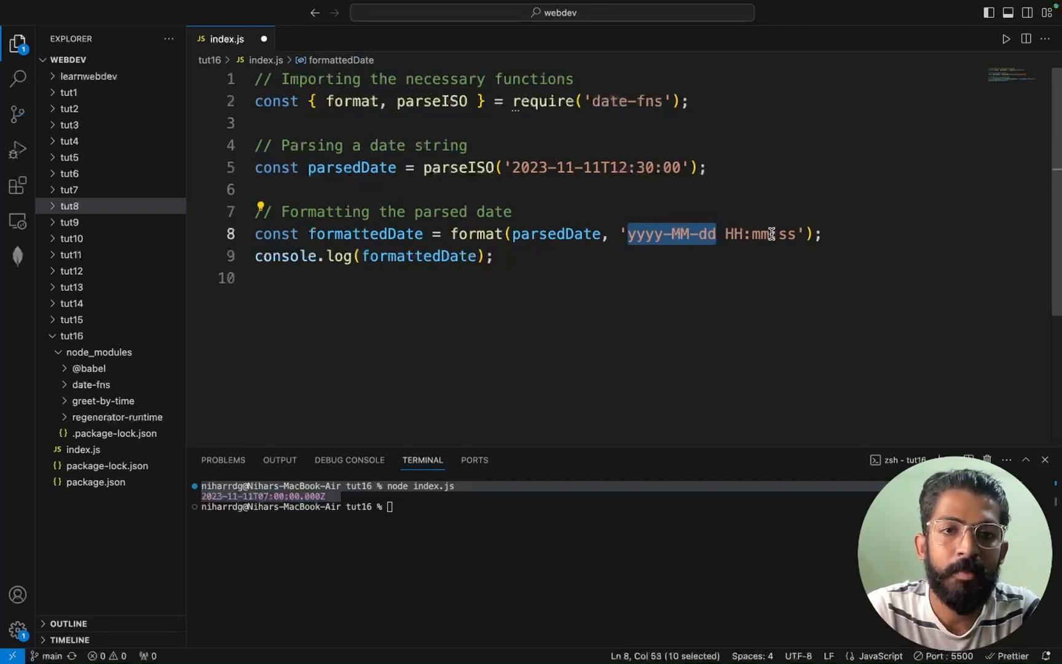
mouse_move(874, 235)
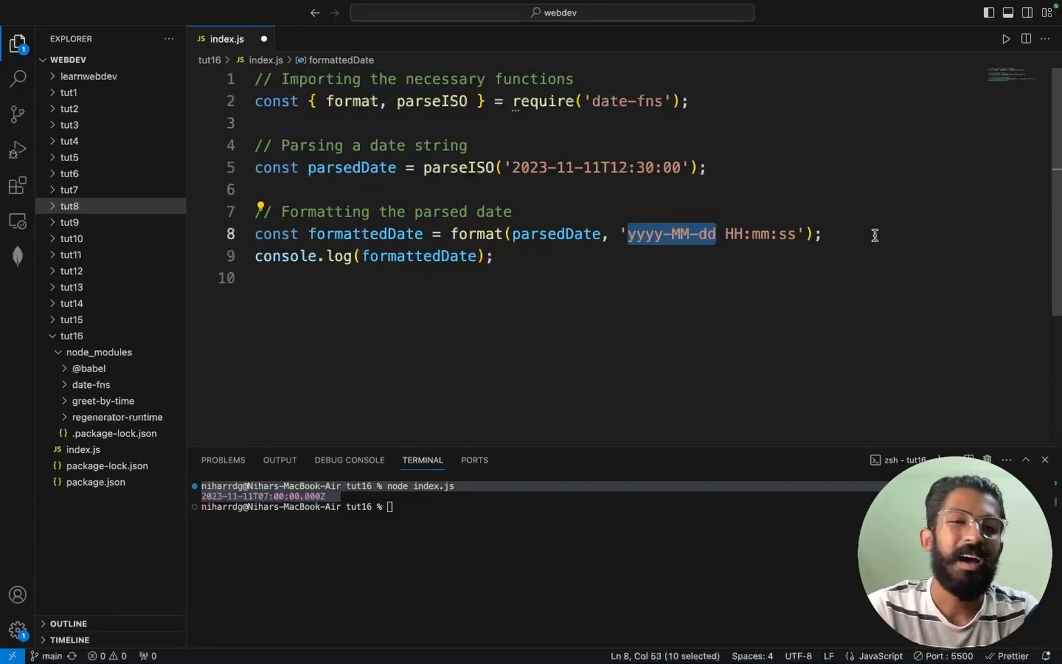
mouse_move(441, 406)
type("node index.js")
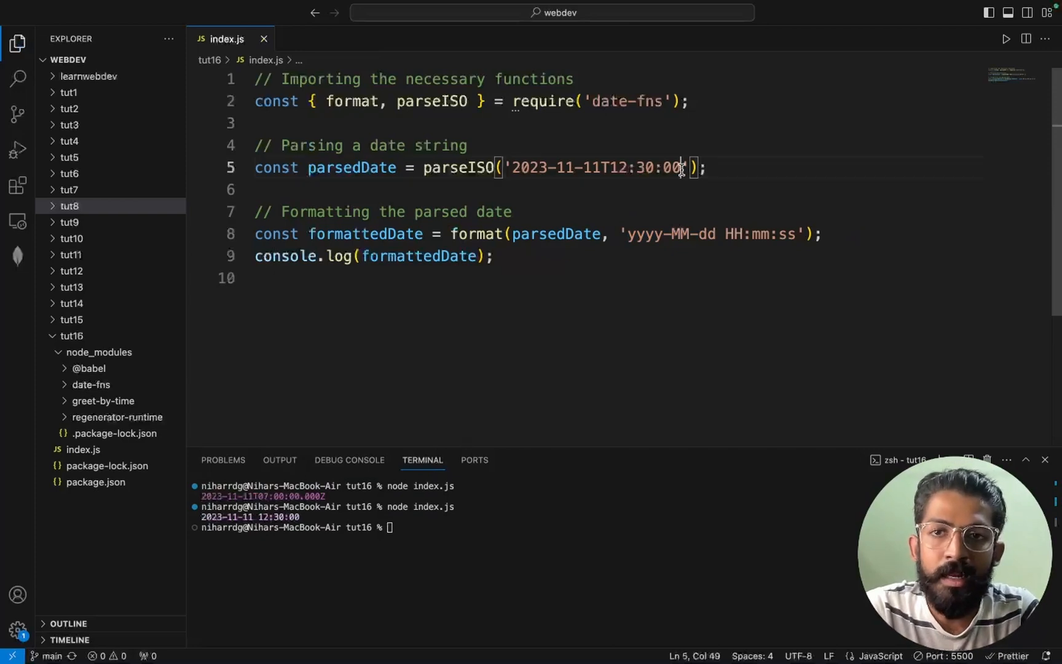
double_click(596, 167)
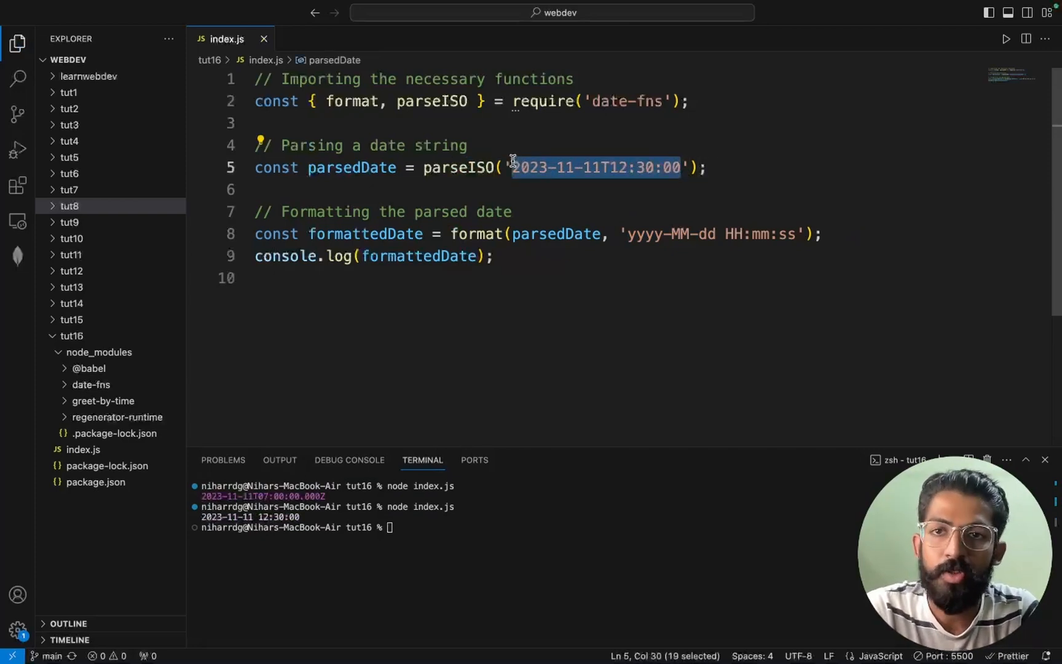
double_click(352, 167)
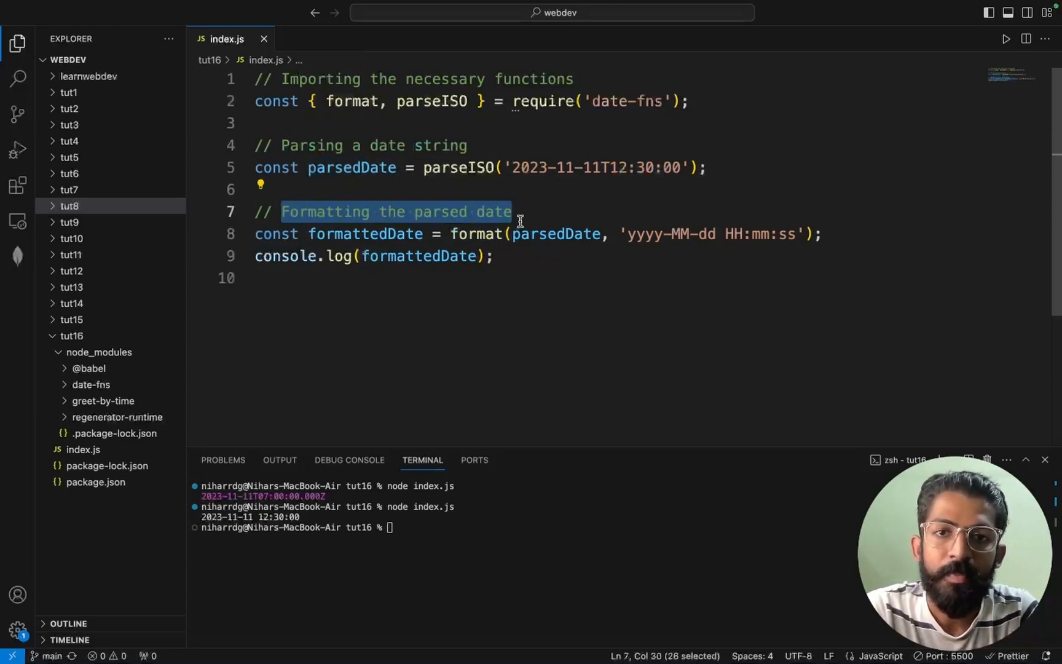
double_click(558, 234)
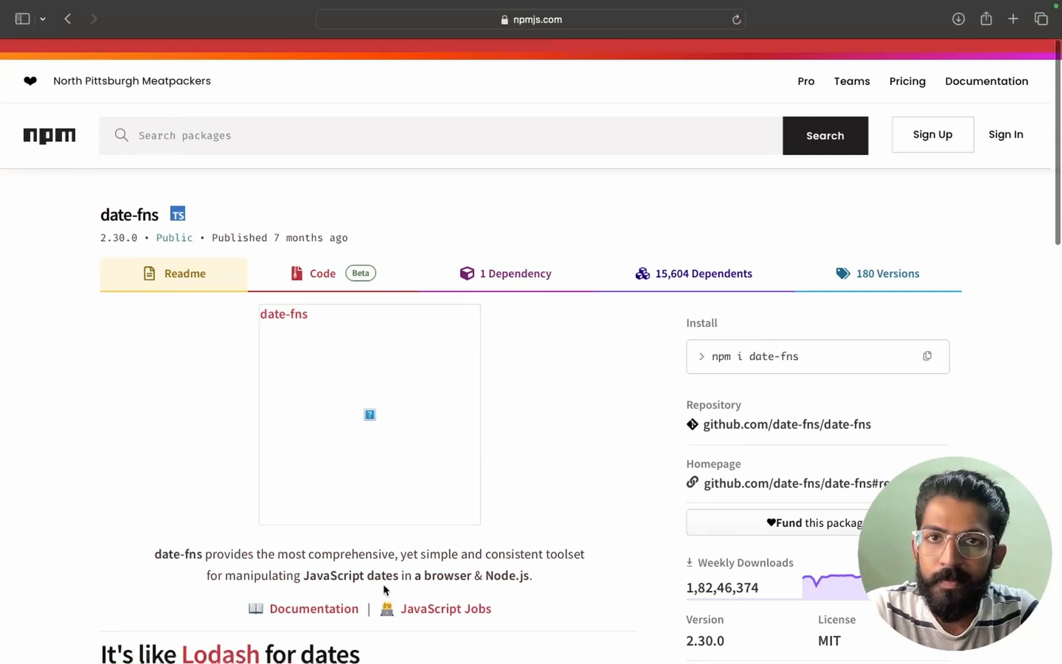
Step: Scroll the date-fns npm page down to its install instructions, Docs link and MIT license
scroll("down", 3)
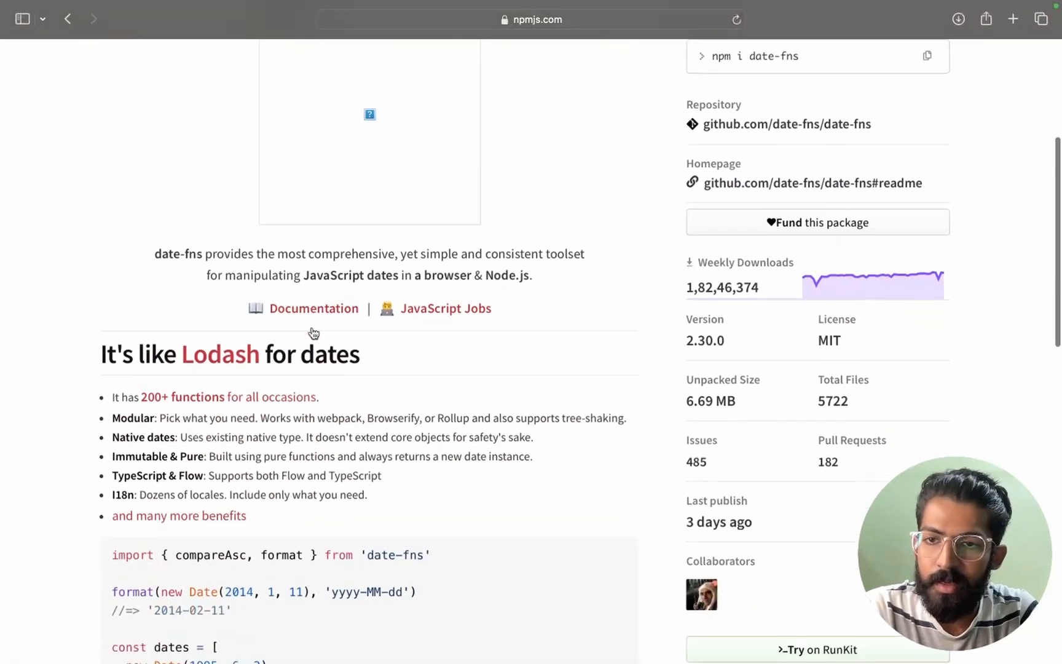
scroll("down", 3)
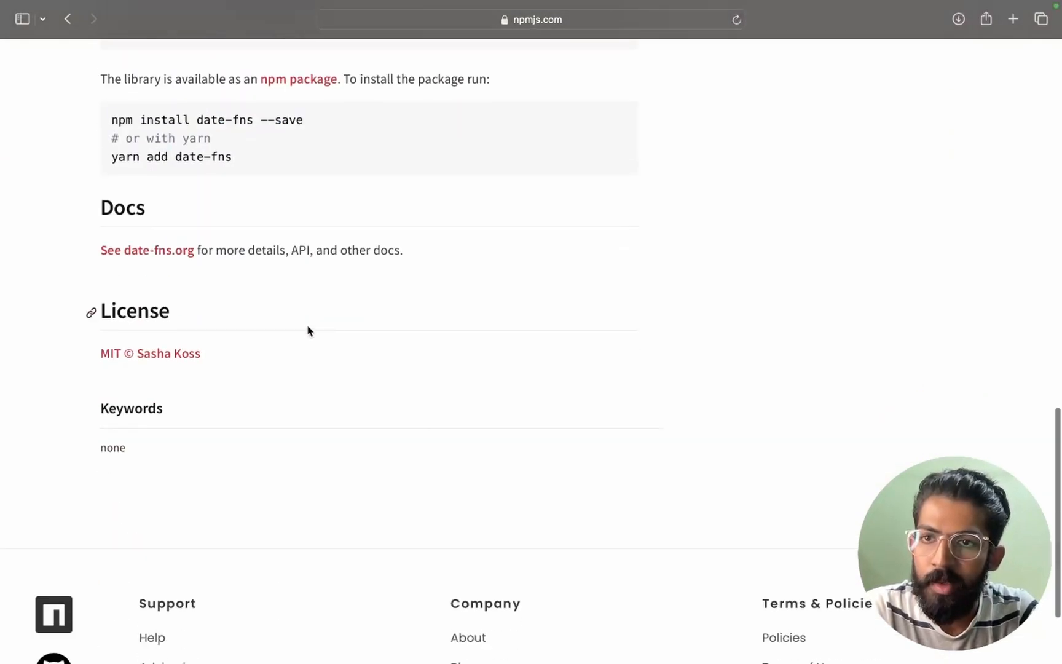
mouse_move(179, 254)
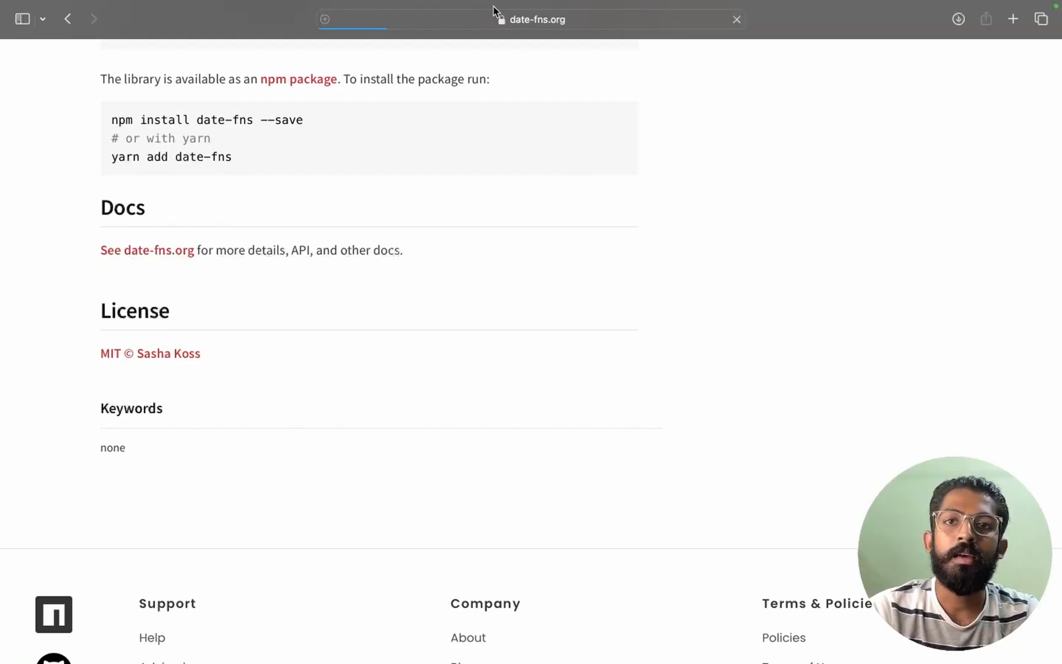
Step: Search the docs for 'parse', open parseISO and scroll through its returns, exceptions and examples
left_click(147, 249)
type("p")
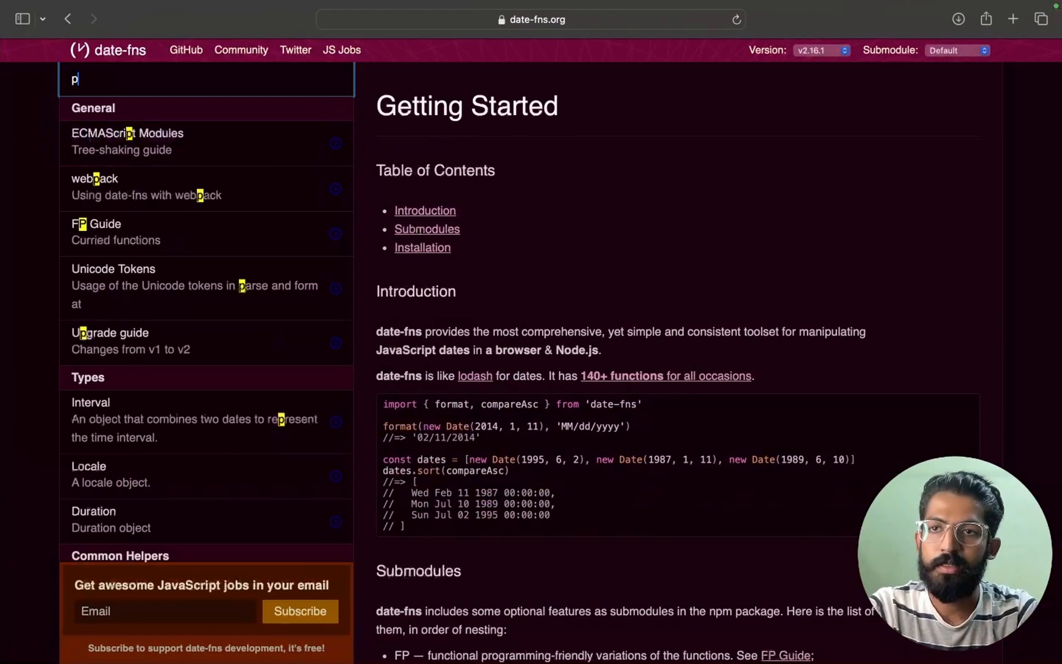
type("arse")
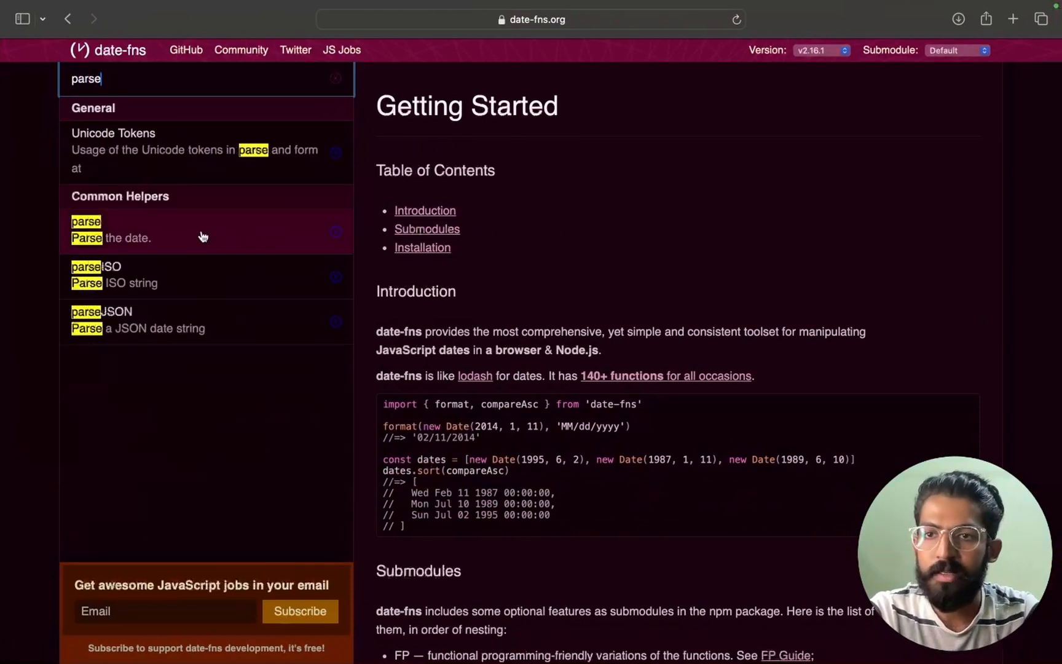
left_click(116, 274)
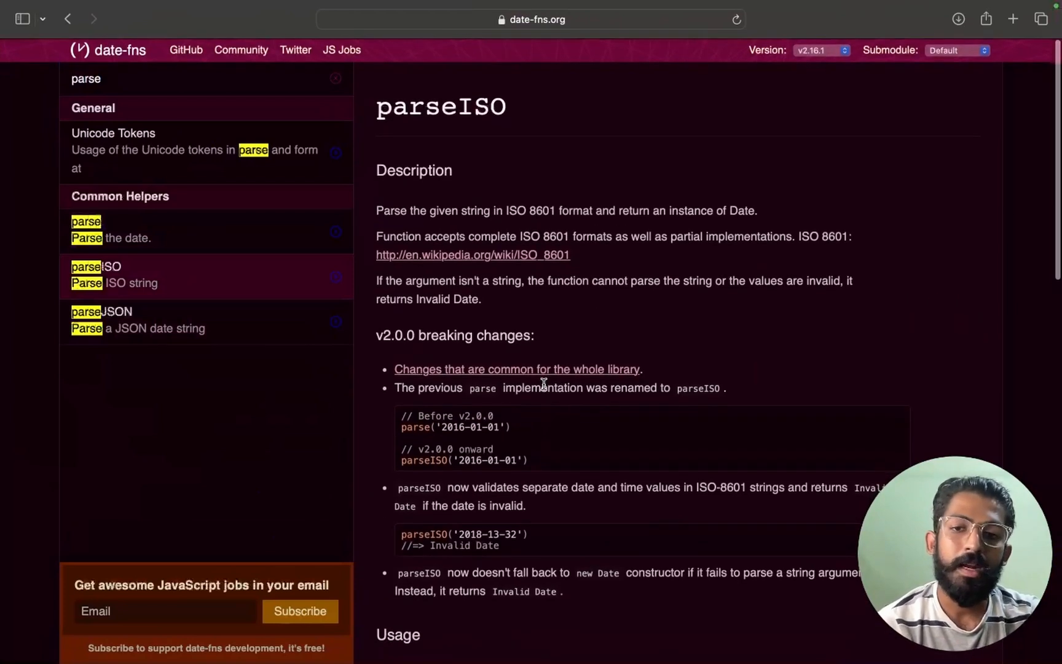
scroll("down", 3)
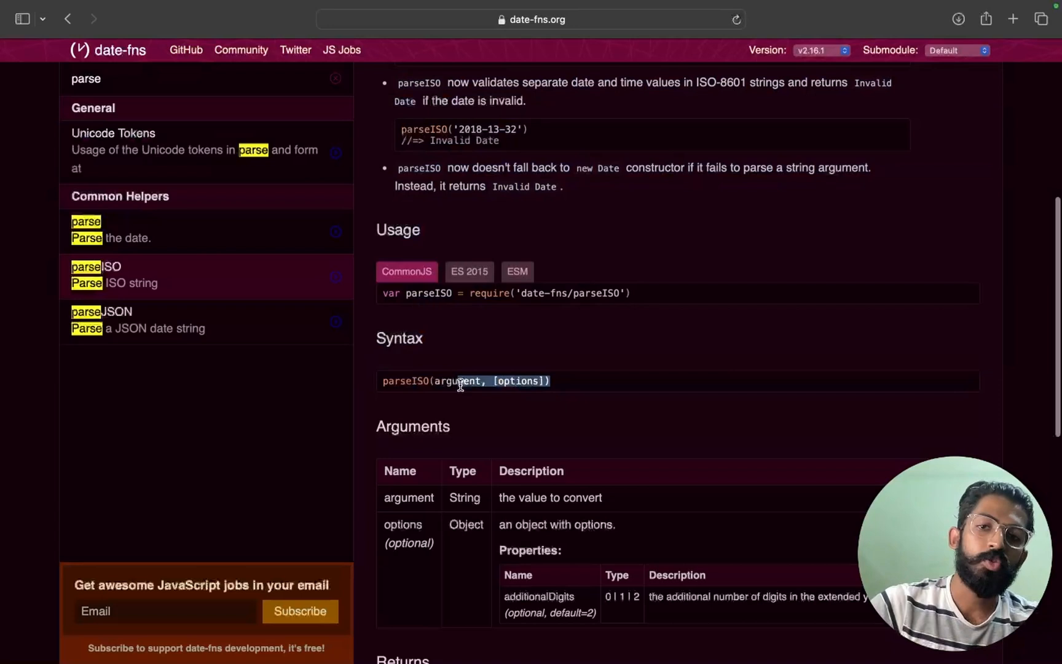
scroll("down", 3)
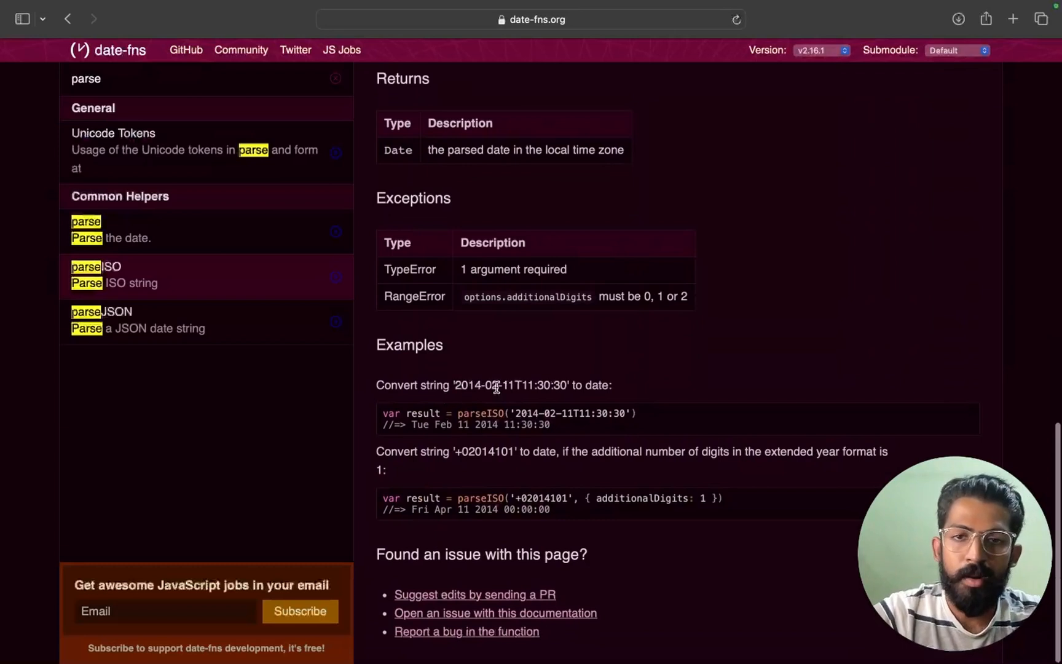
mouse_move(629, 396)
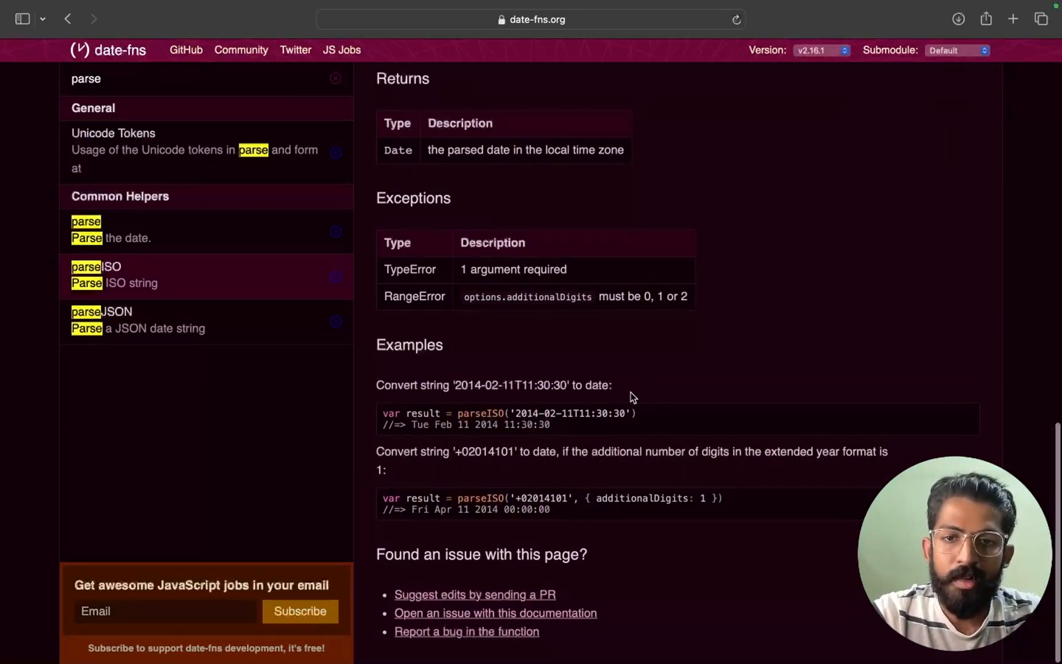
mouse_move(529, 466)
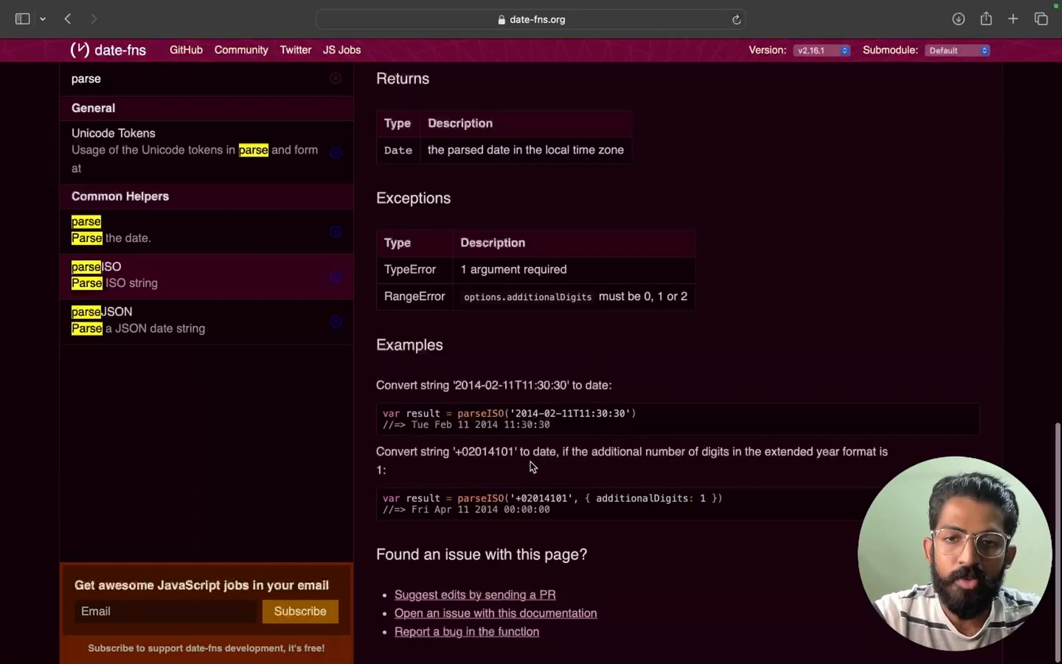
mouse_move(525, 490)
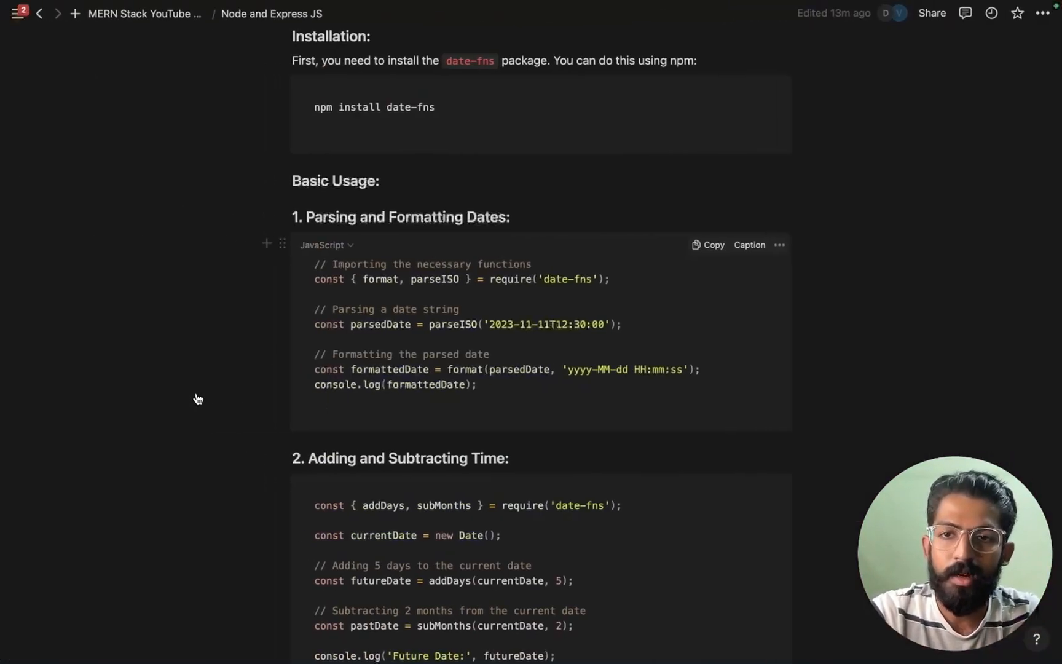
scroll("down", 3)
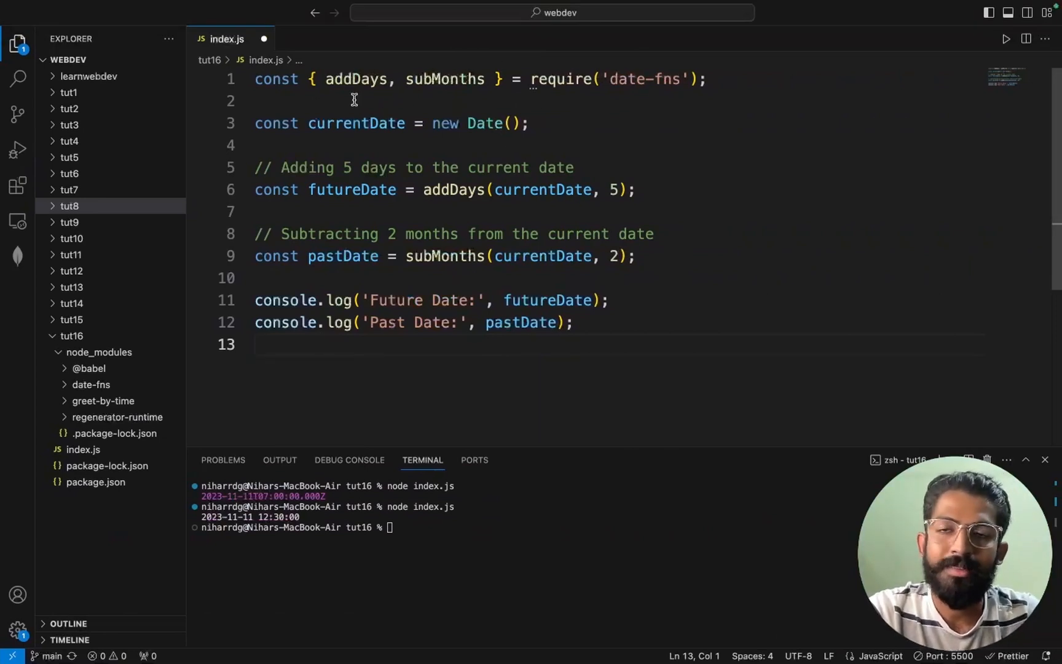
mouse_move(532, 123)
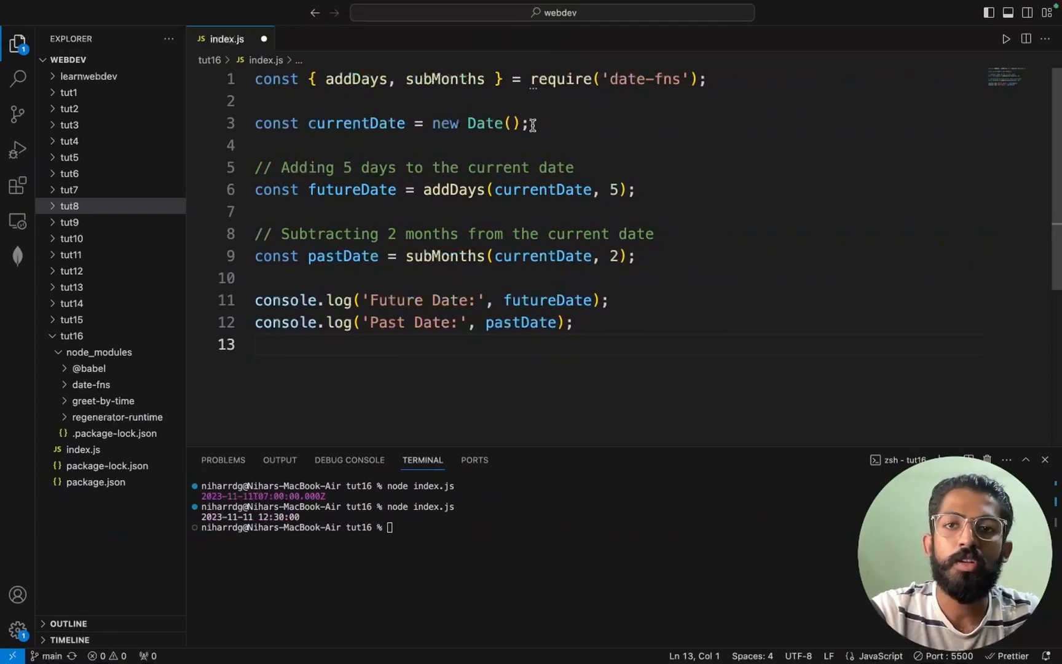
Step: Replace lines 7–12 with console.log(currentDate), run it, then restore the 'Adding 5 days' code
left_click_drag(256, 212, 573, 322)
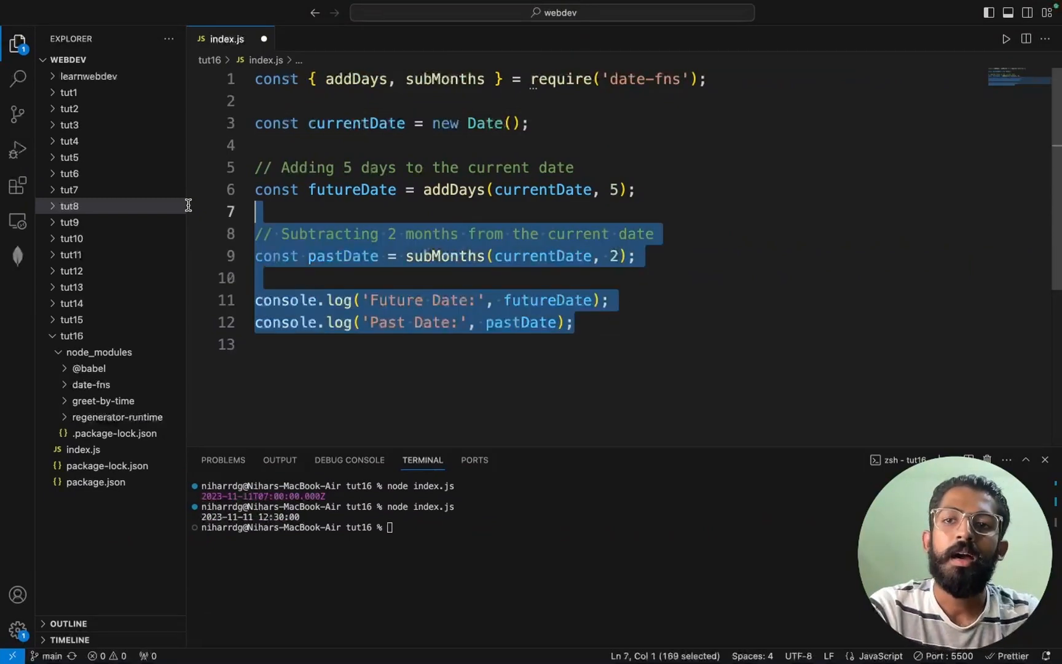
type("console.log(")
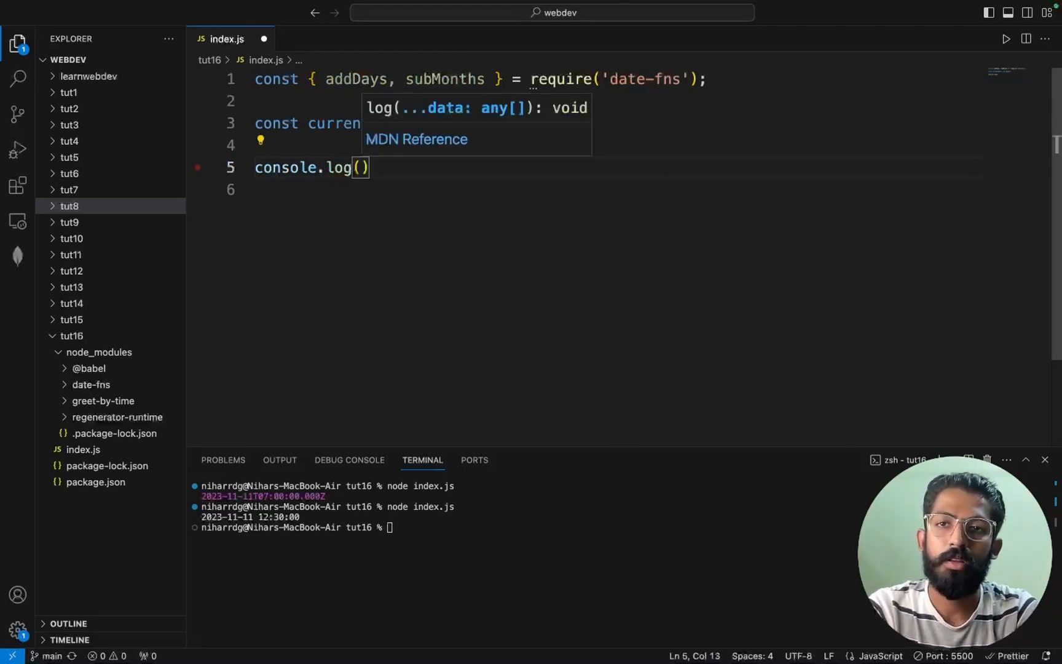
type("currentDate")
left_click(527, 526)
type("node index.js")
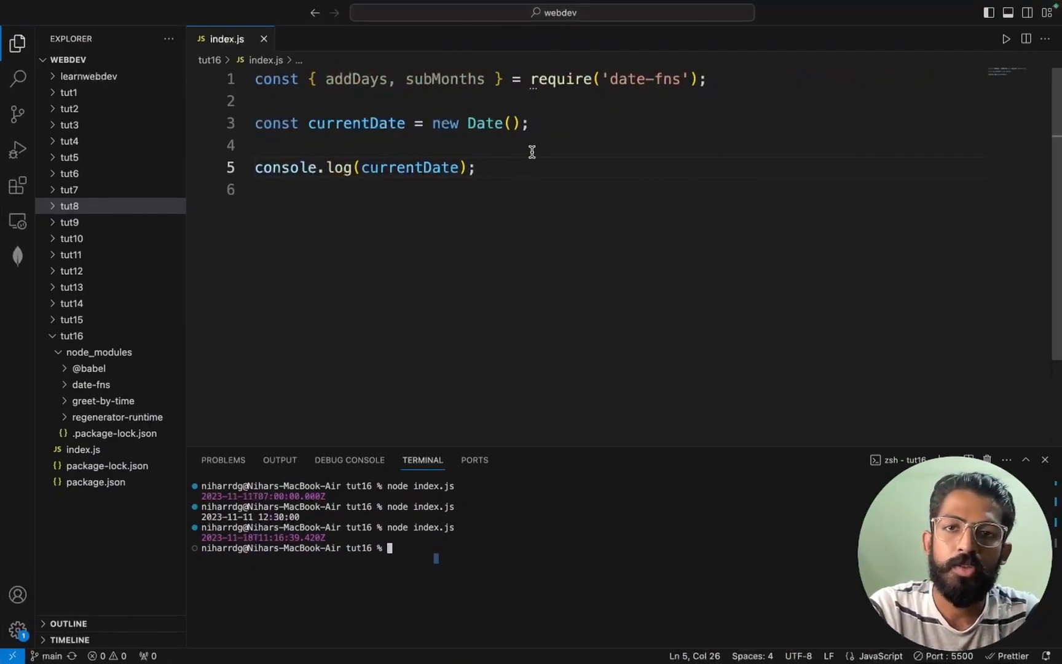
type("// Adding 5 days to the current date")
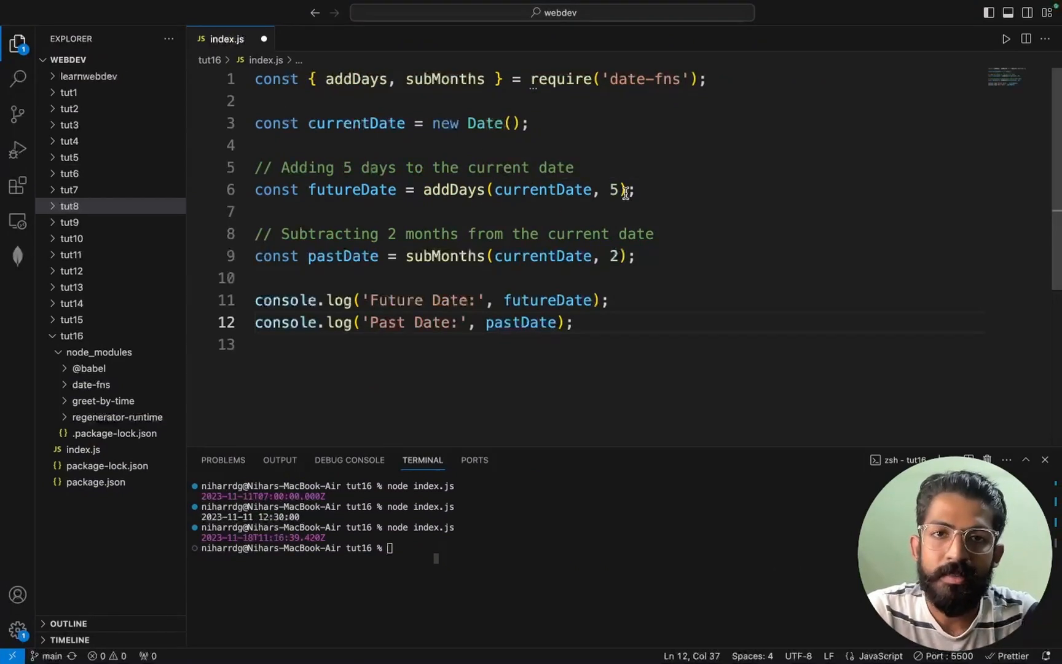
mouse_move(560, 183)
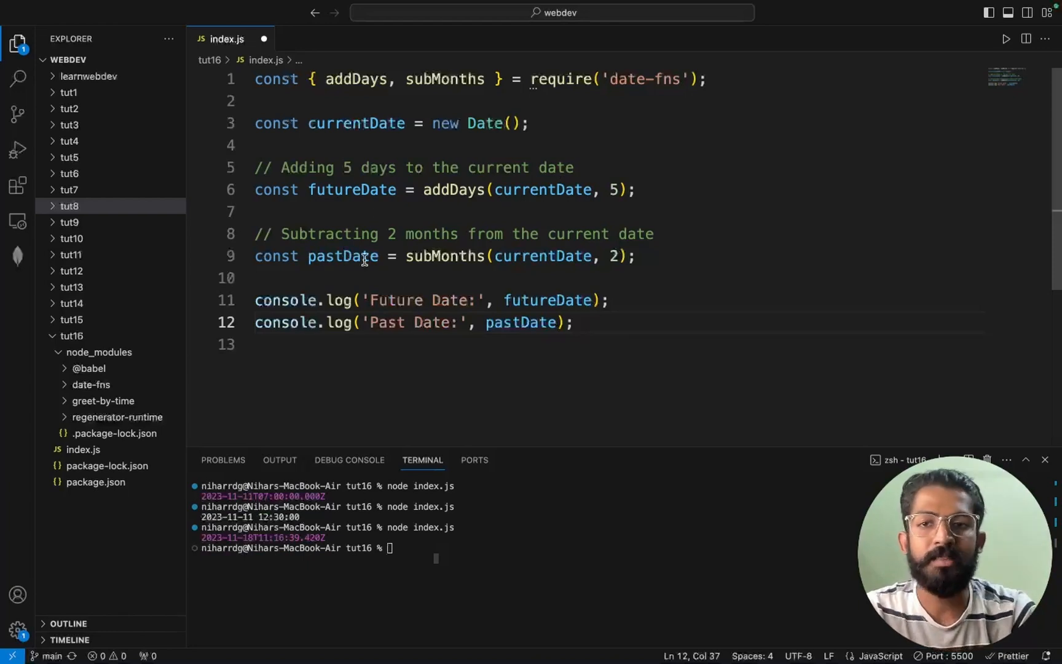
mouse_move(341, 256)
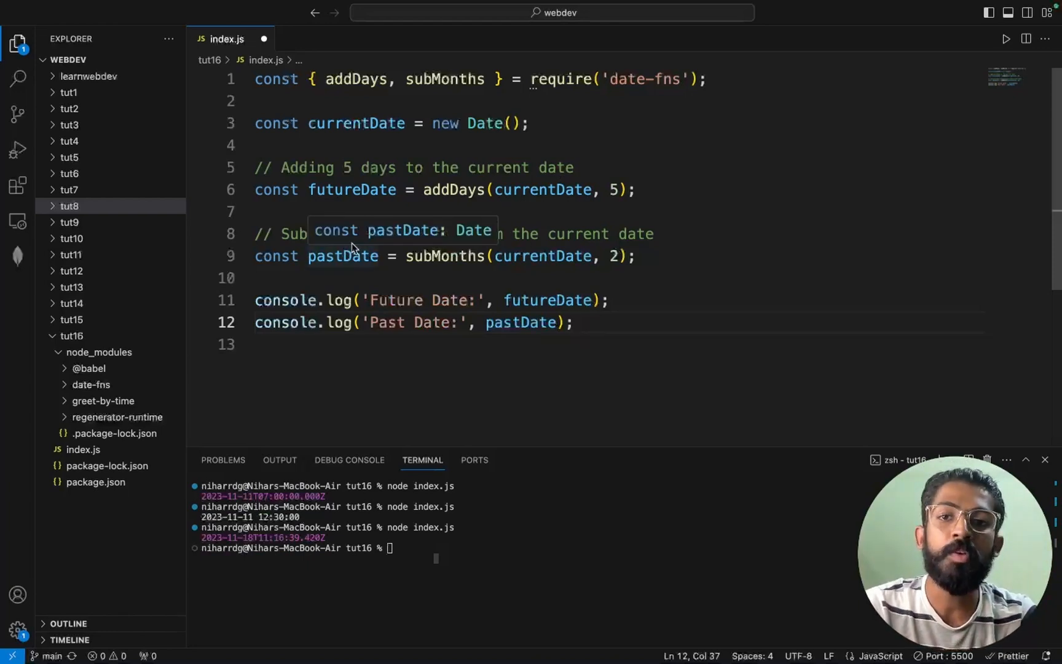
mouse_move(662, 192)
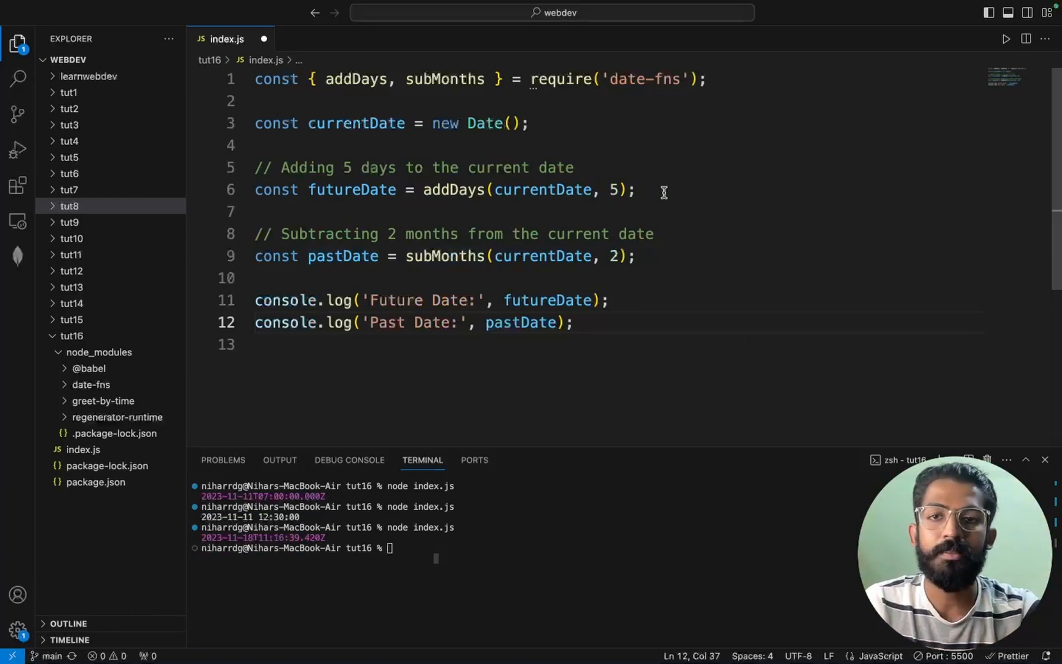
mouse_move(586, 256)
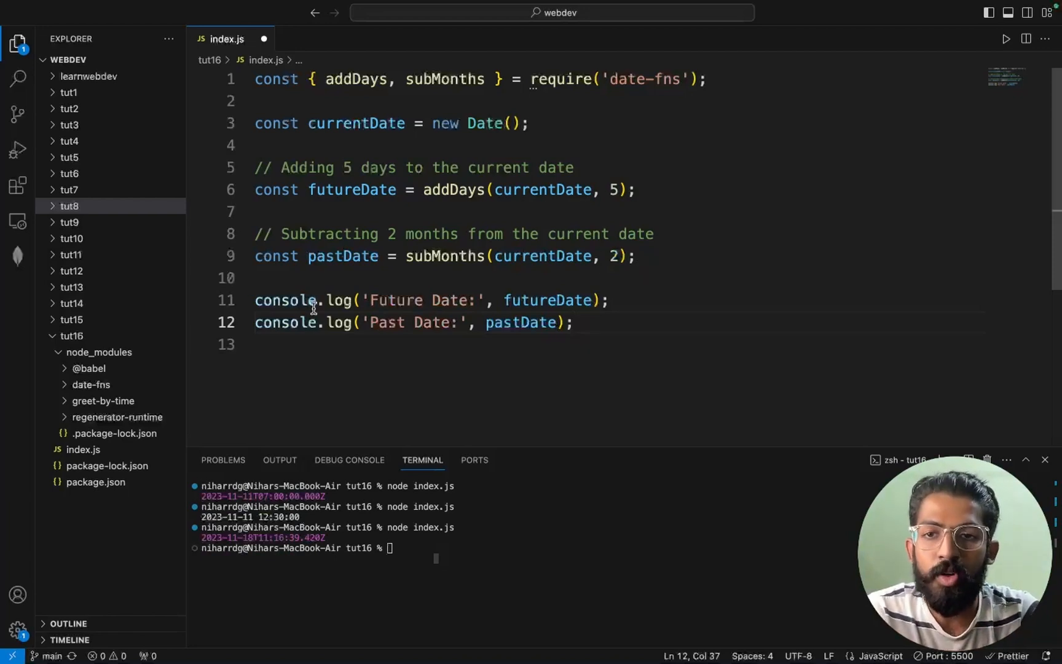
mouse_move(497, 176)
type("node index.js")
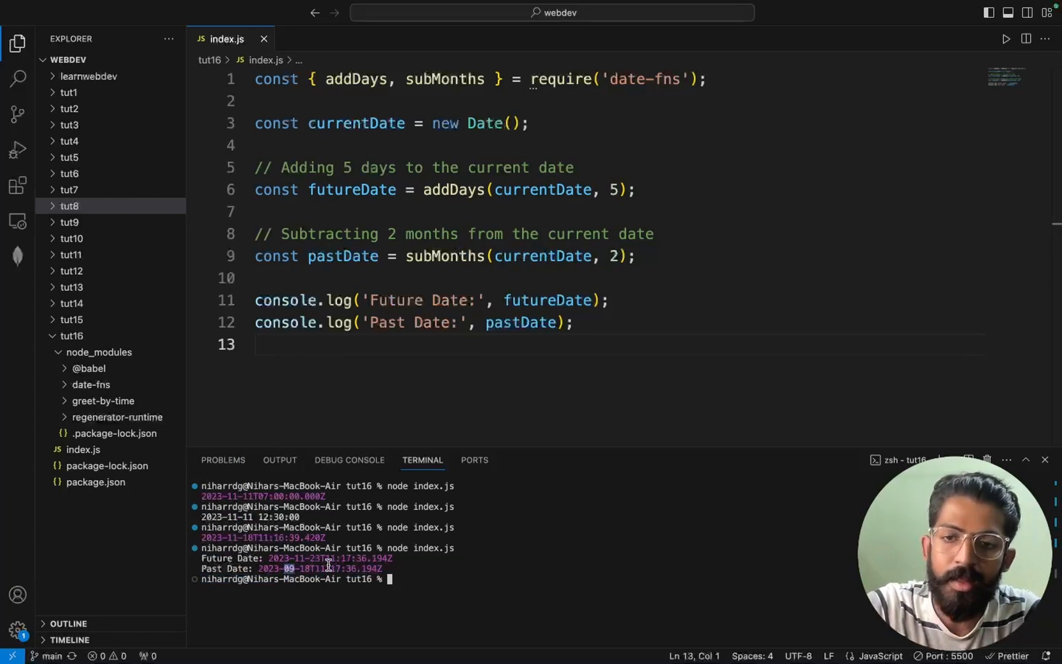
mouse_move(635, 332)
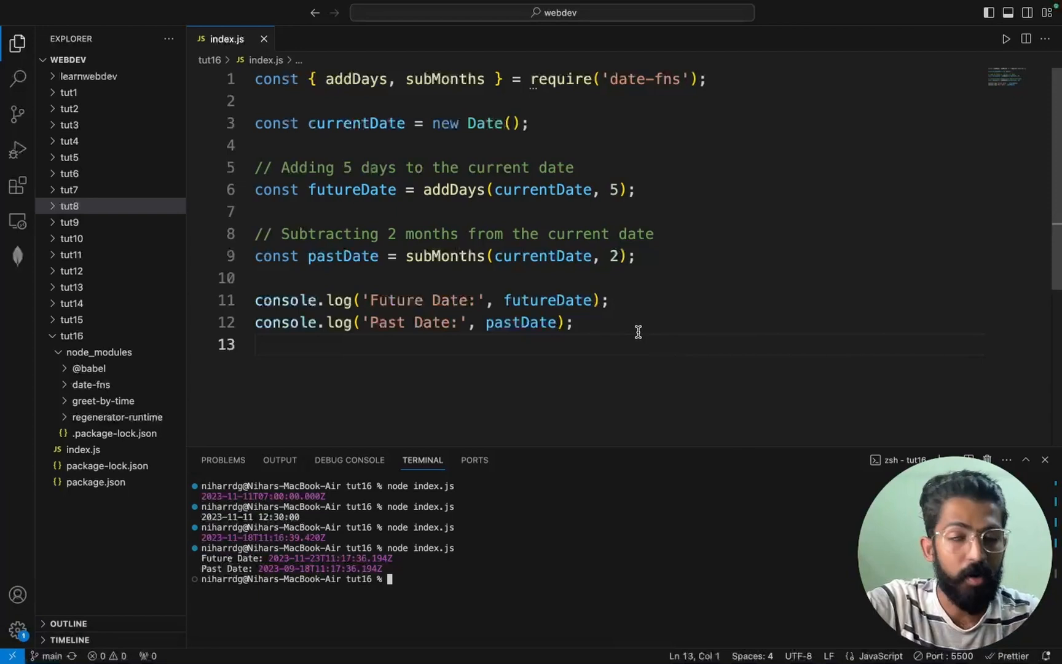
mouse_move(366, 407)
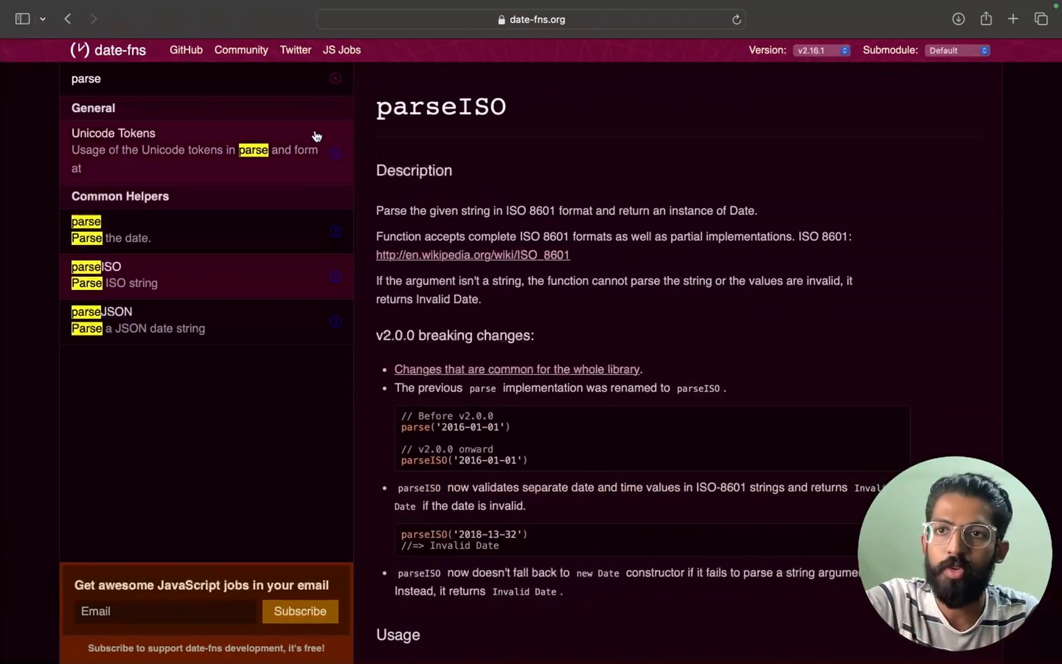
Step: Search the date-fns docs for 'current' and then 'ad' to find current-date helpers
type("current")
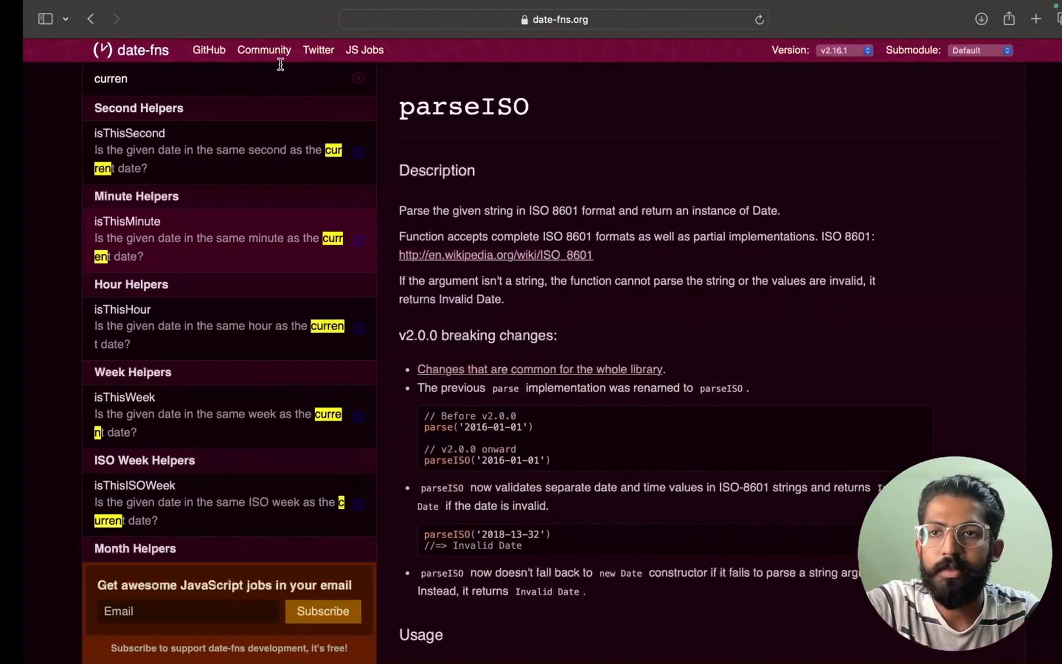
type("ad")
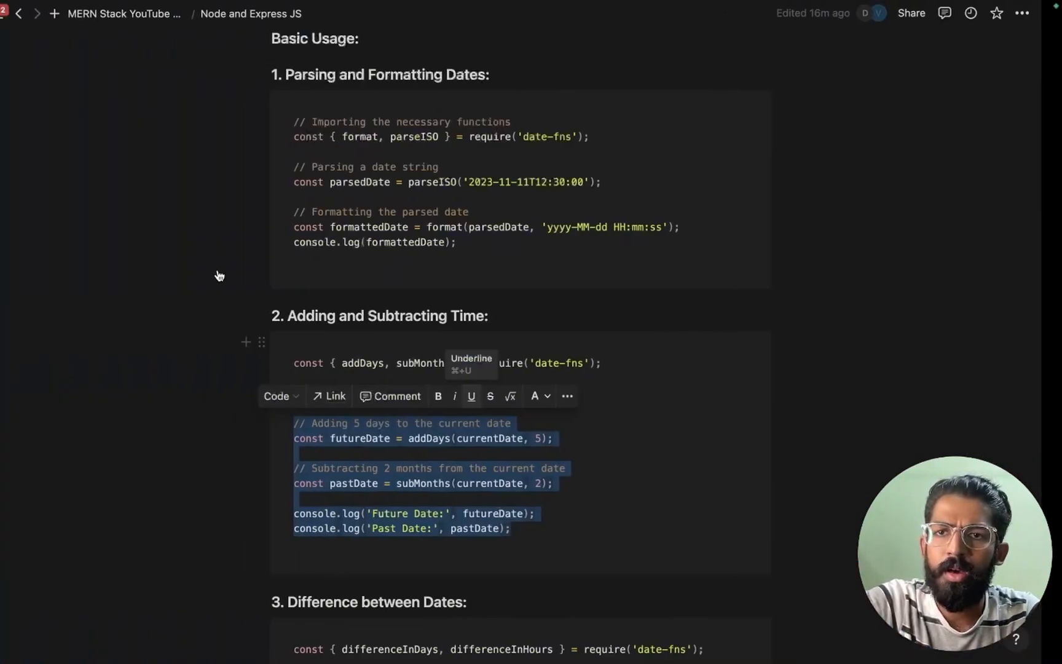
Step: Scroll the Notion notes down to the differenceInDays/differenceInHours example in section 3
scroll("down", 3)
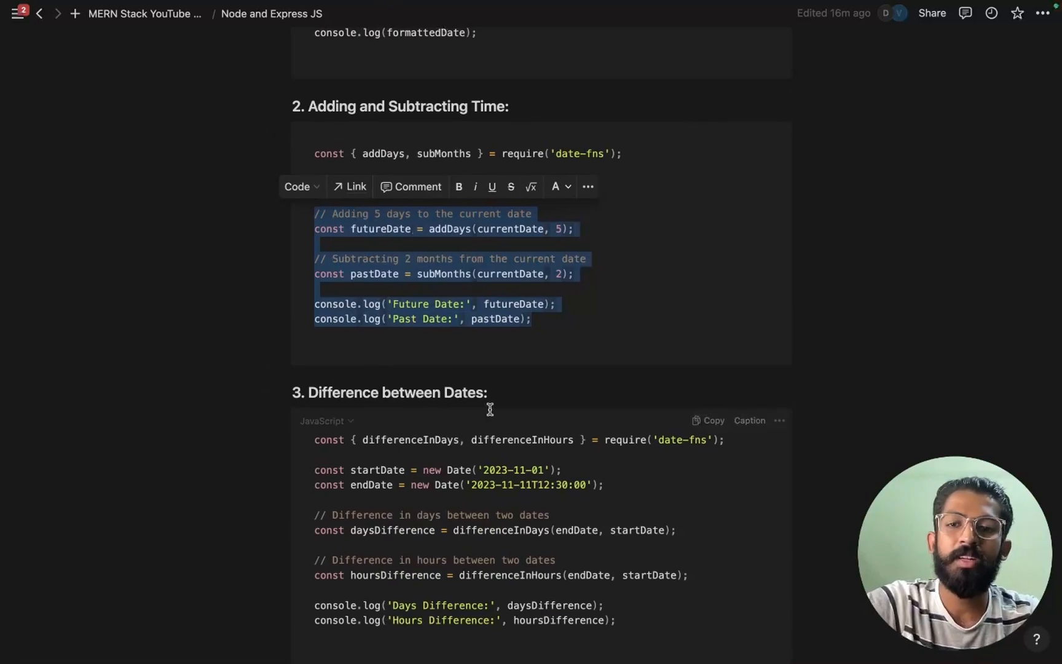
scroll("down", 3)
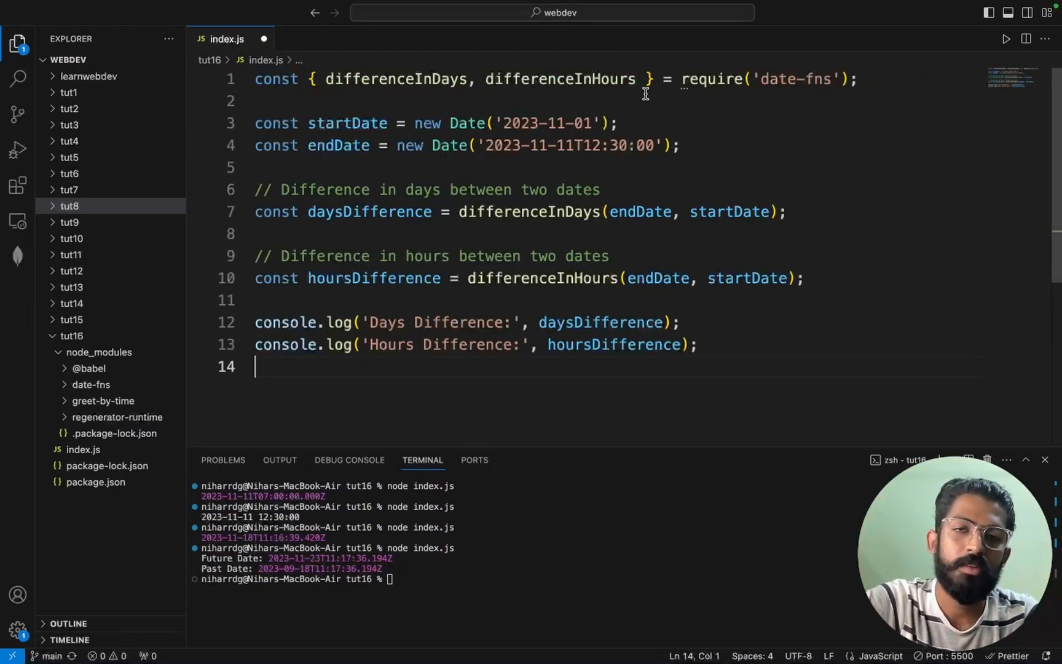
mouse_move(755, 84)
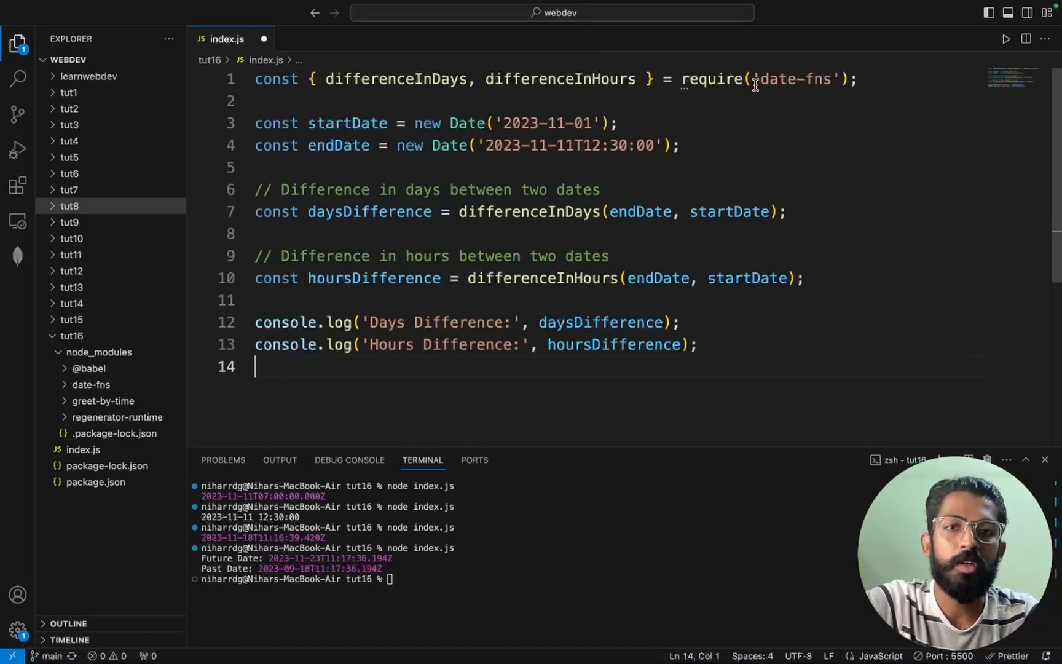
mouse_move(452, 123)
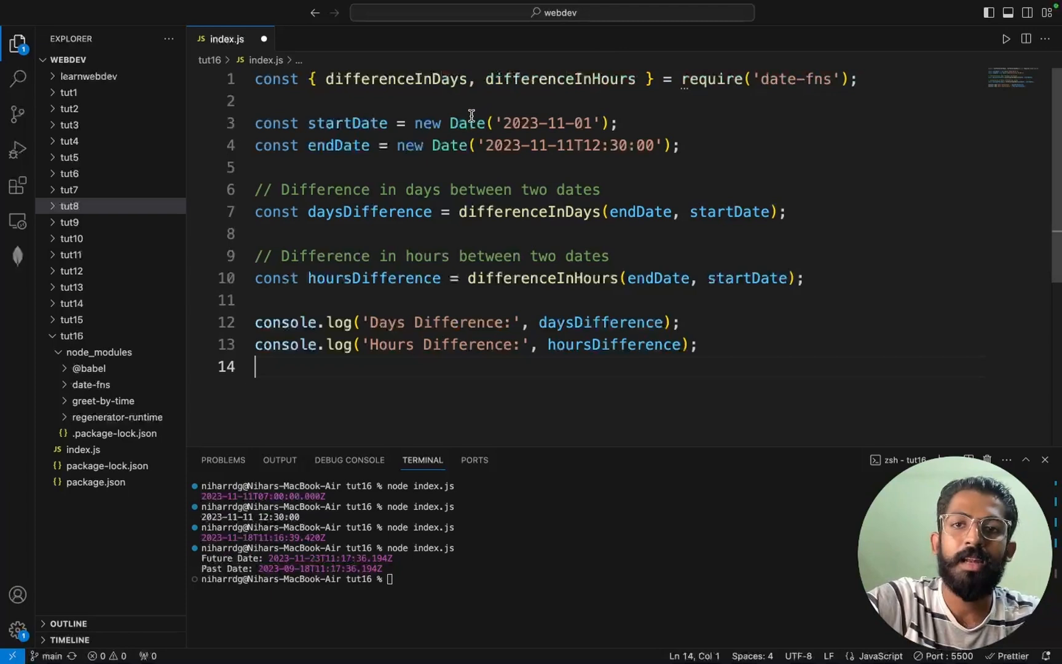
Step: Highlight the start date value 2023-11-01 in index.js
double_click(552, 123)
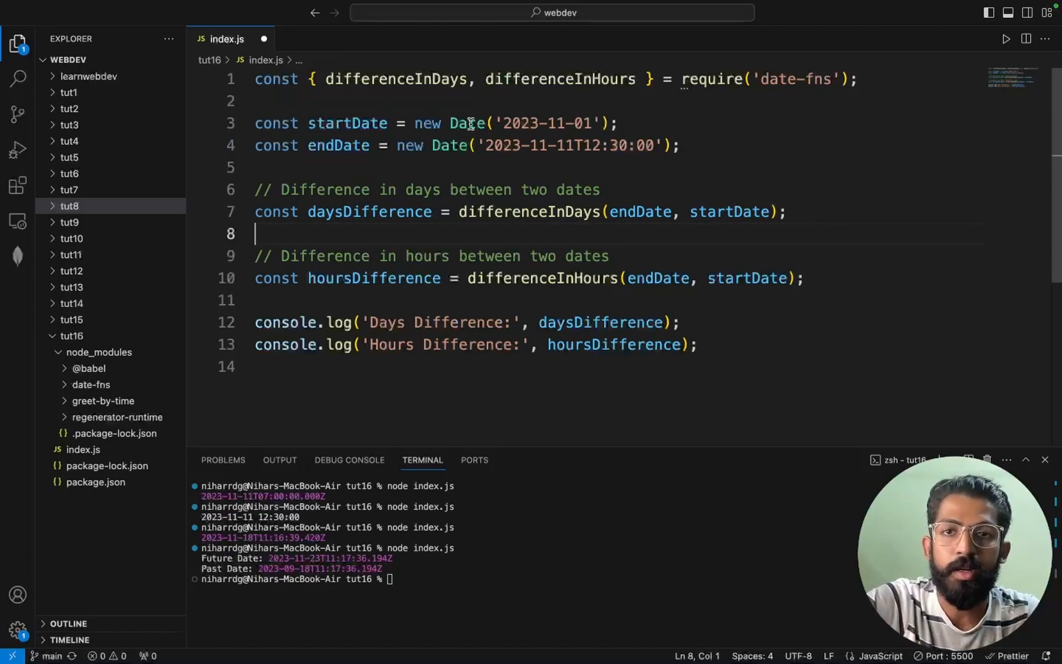
mouse_move(628, 212)
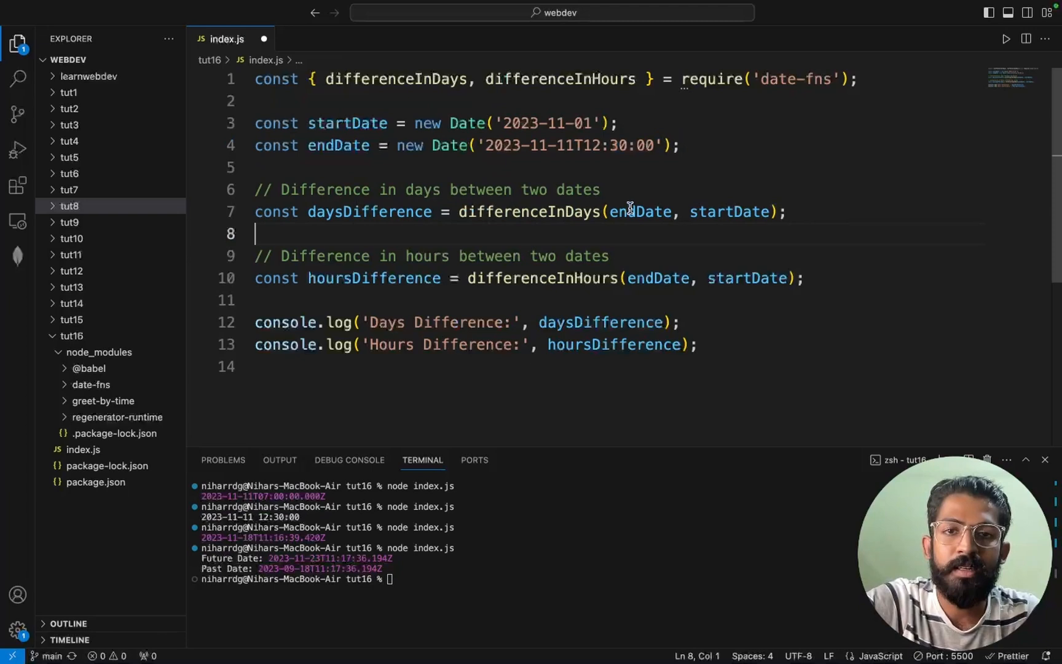
mouse_move(744, 212)
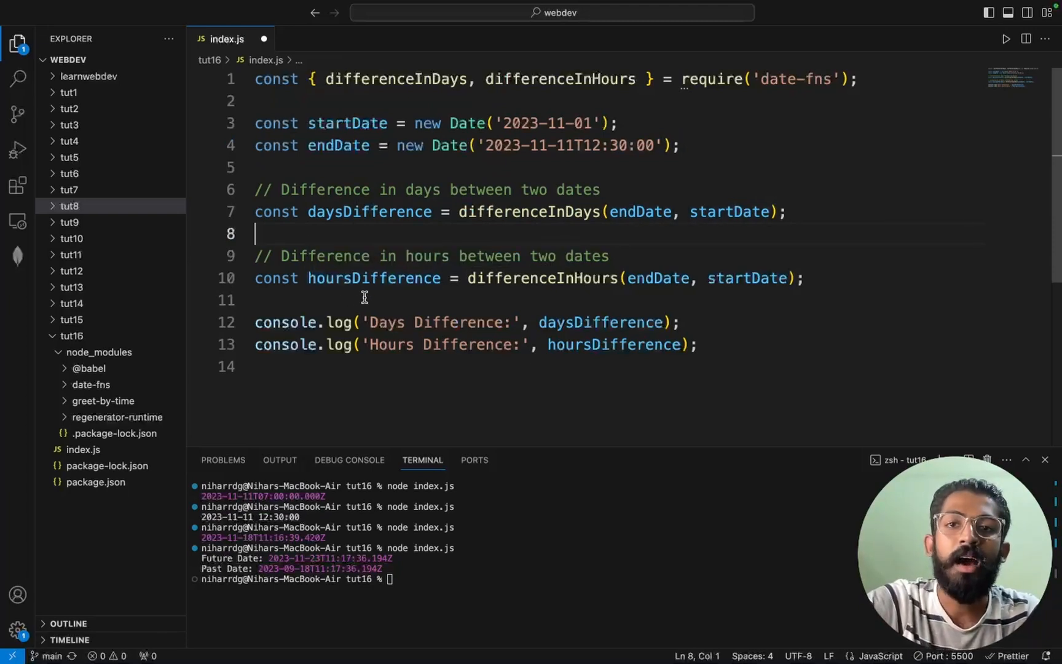
mouse_move(595, 295)
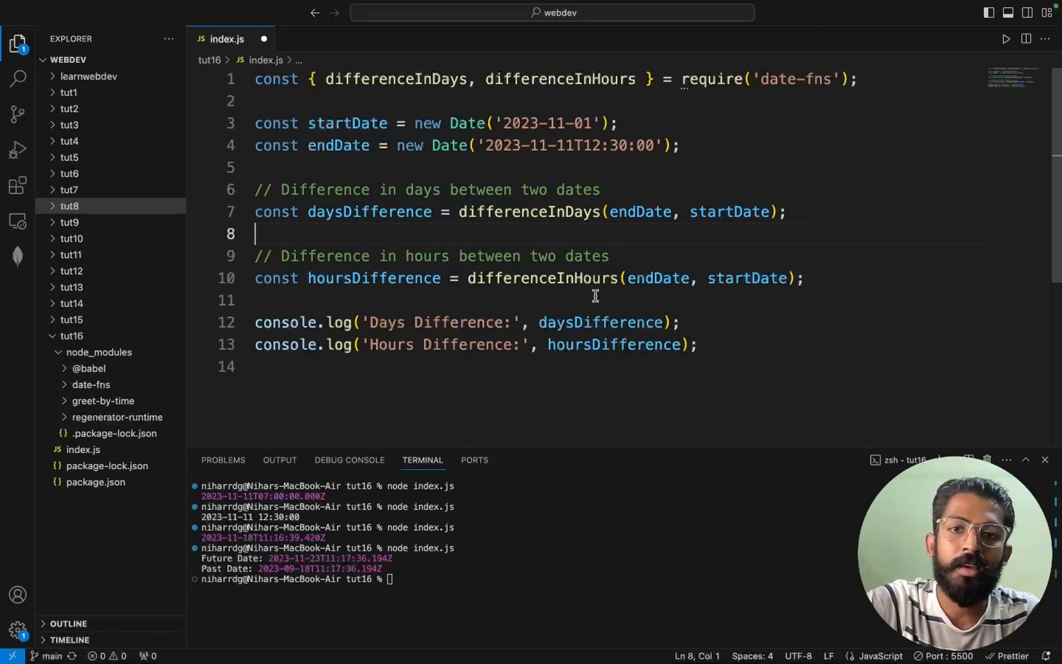
mouse_move(495, 351)
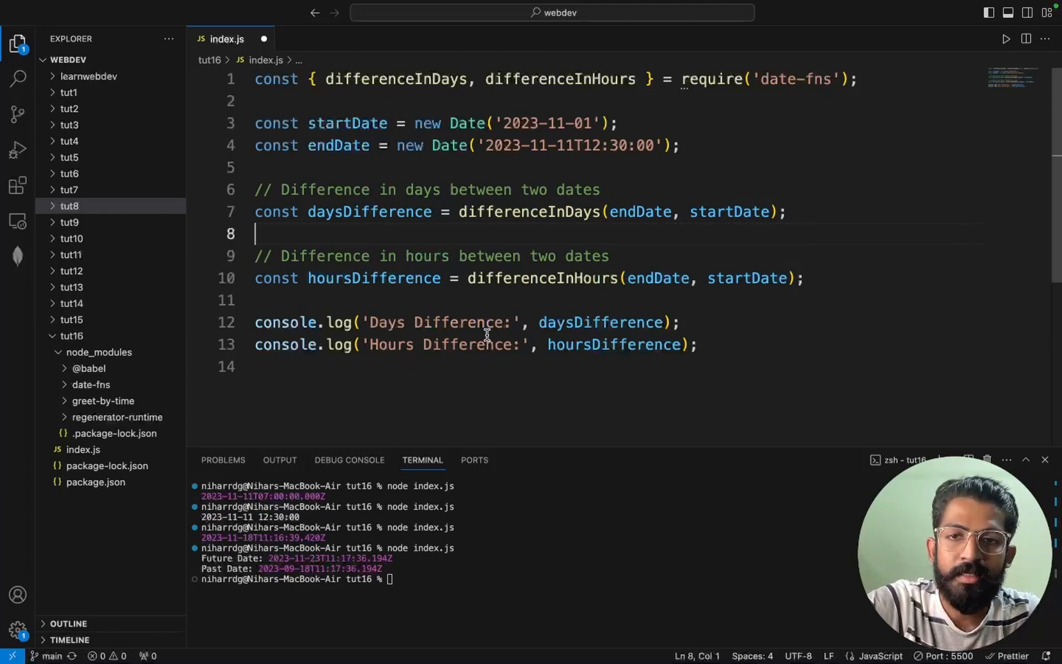
mouse_move(648, 331)
type("node index.js")
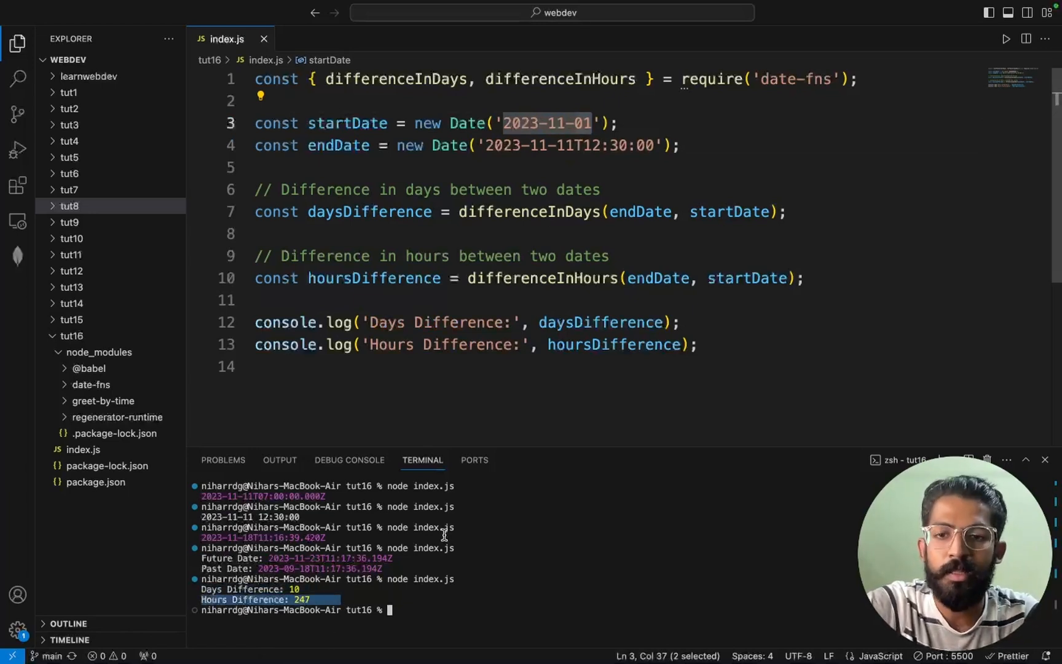
Step: Add console.log(startDate.getHours()) after the hoursDifference line and run node index.js, printing 5
left_click(806, 277)
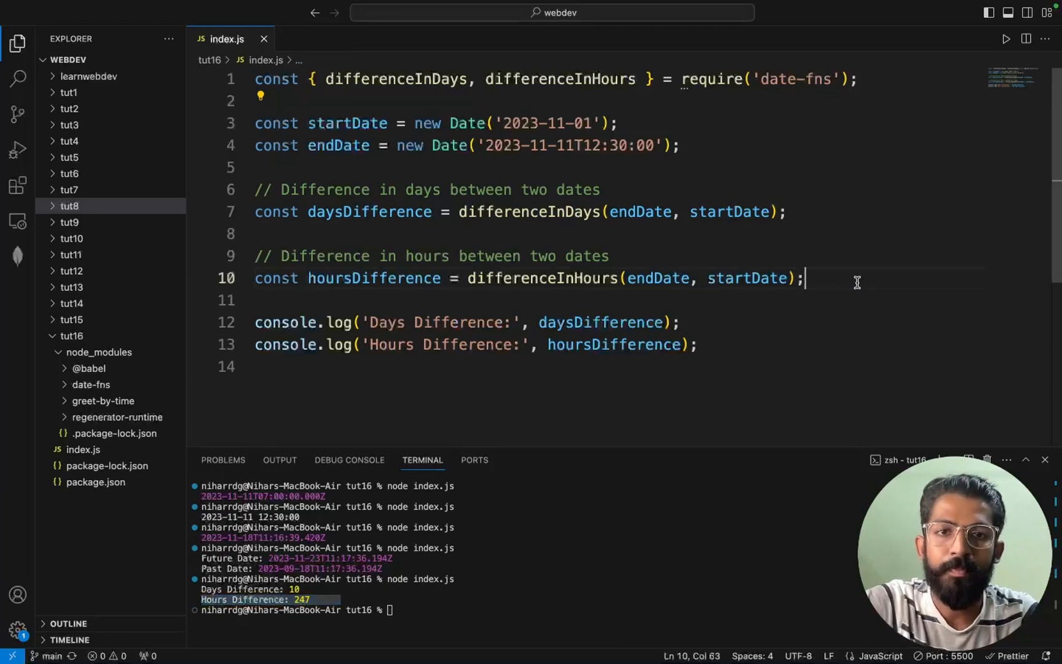
type("console.")
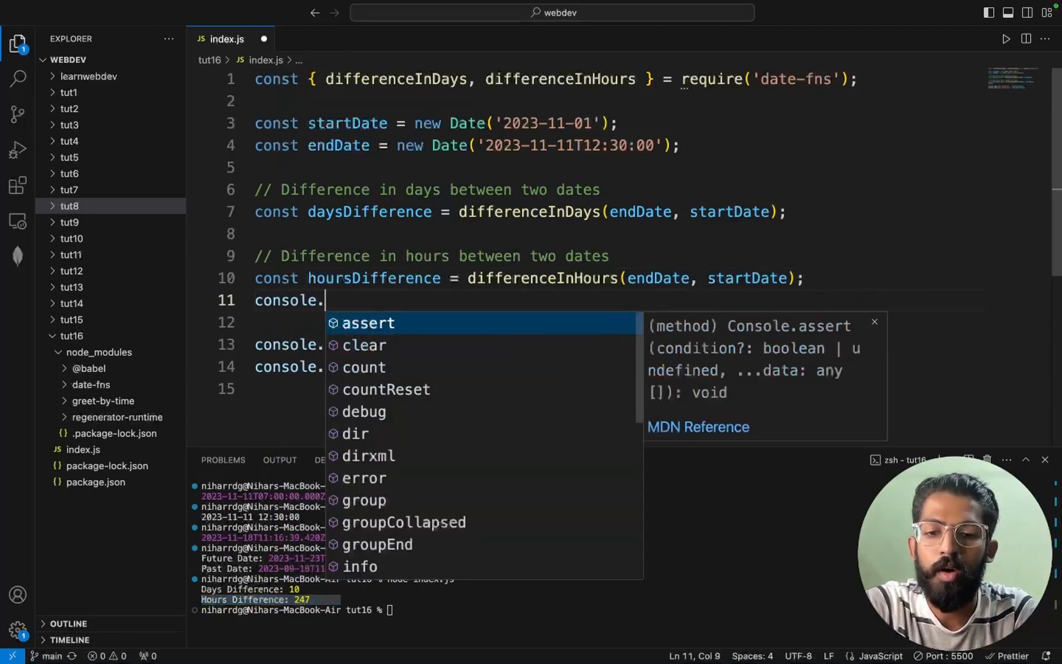
type("log(startDate);")
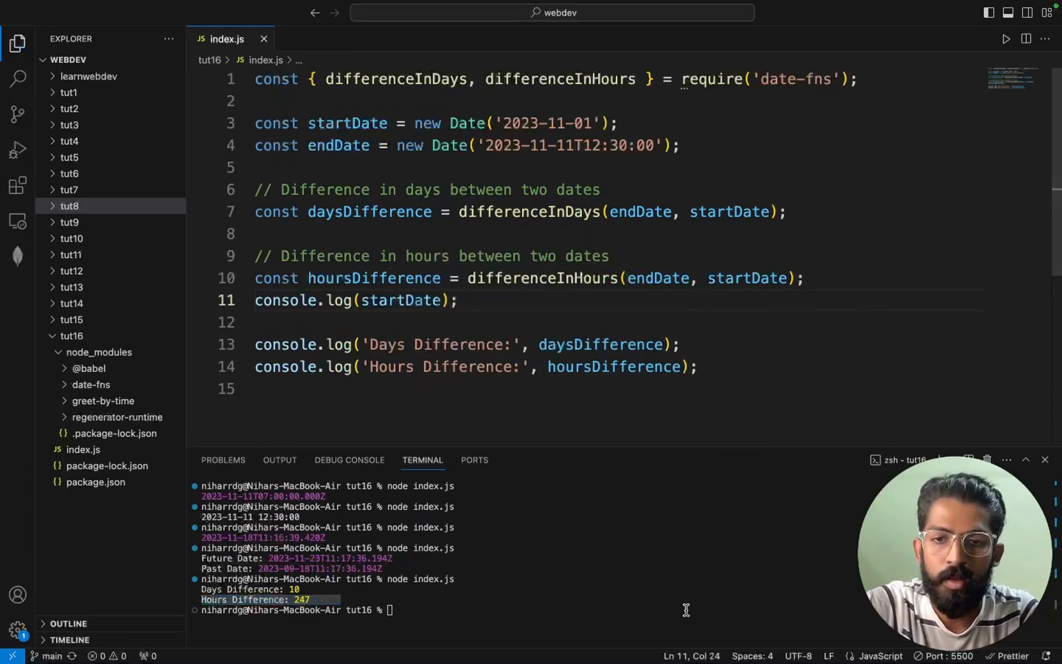
type("node index.js")
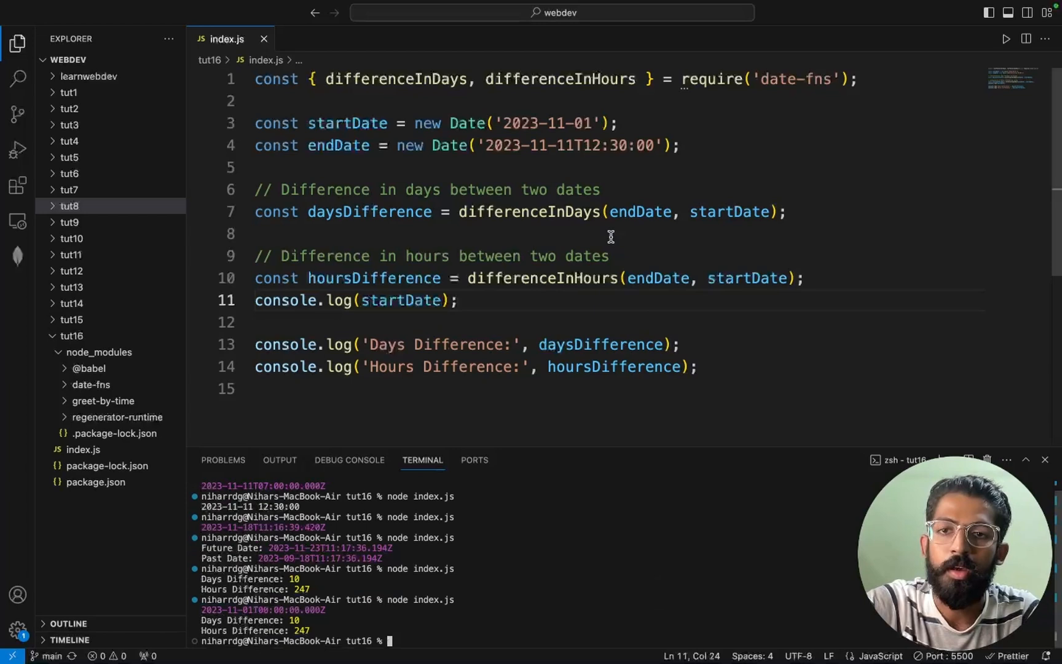
type(".ge")
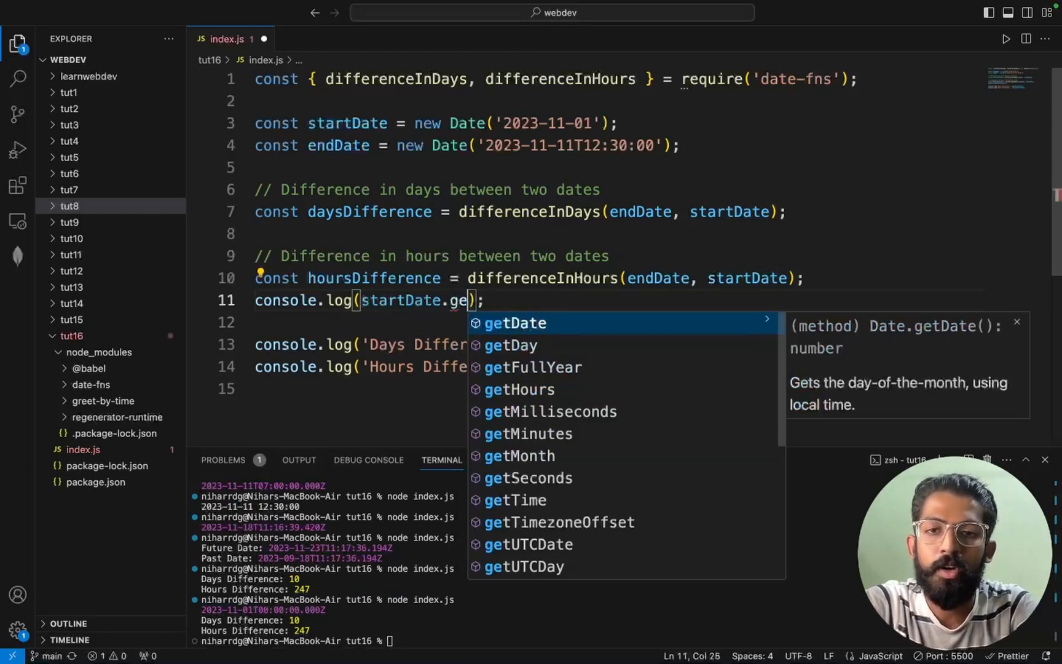
type("tHours")
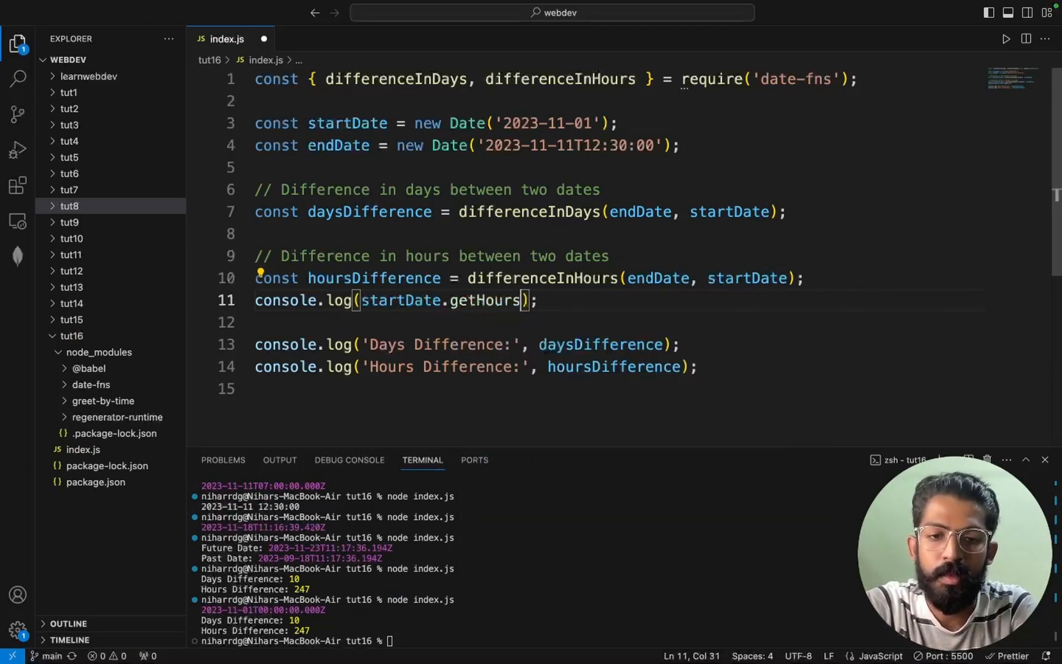
type("()")
left_click(528, 640)
type("node index.js")
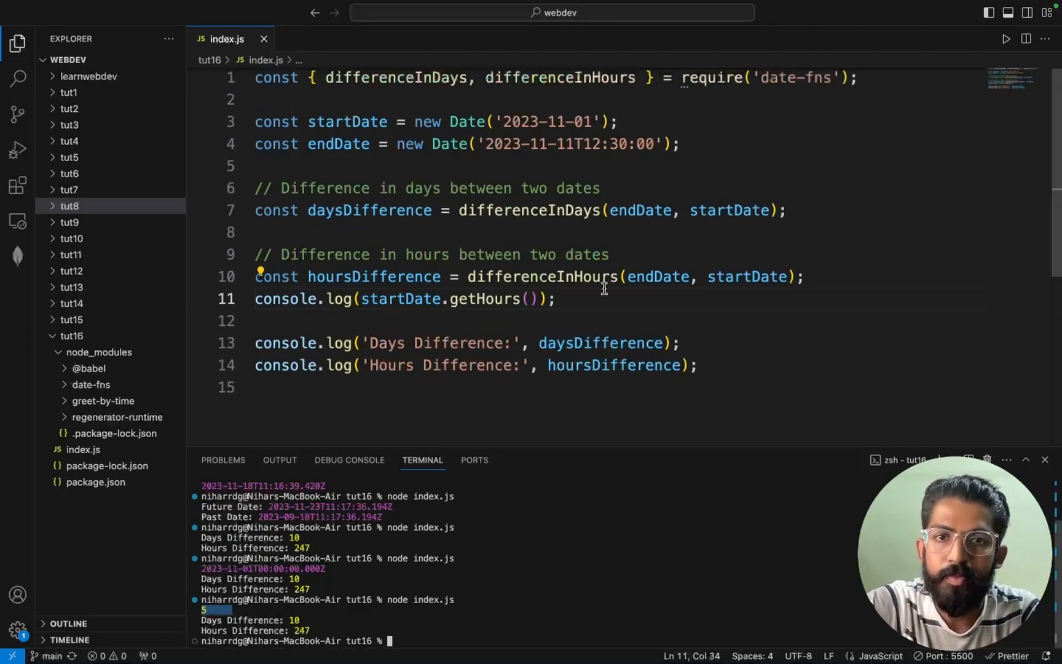
Step: Add console.log(endDate.getHours()), run it to print 12, then clear the terminal
type("console.log")
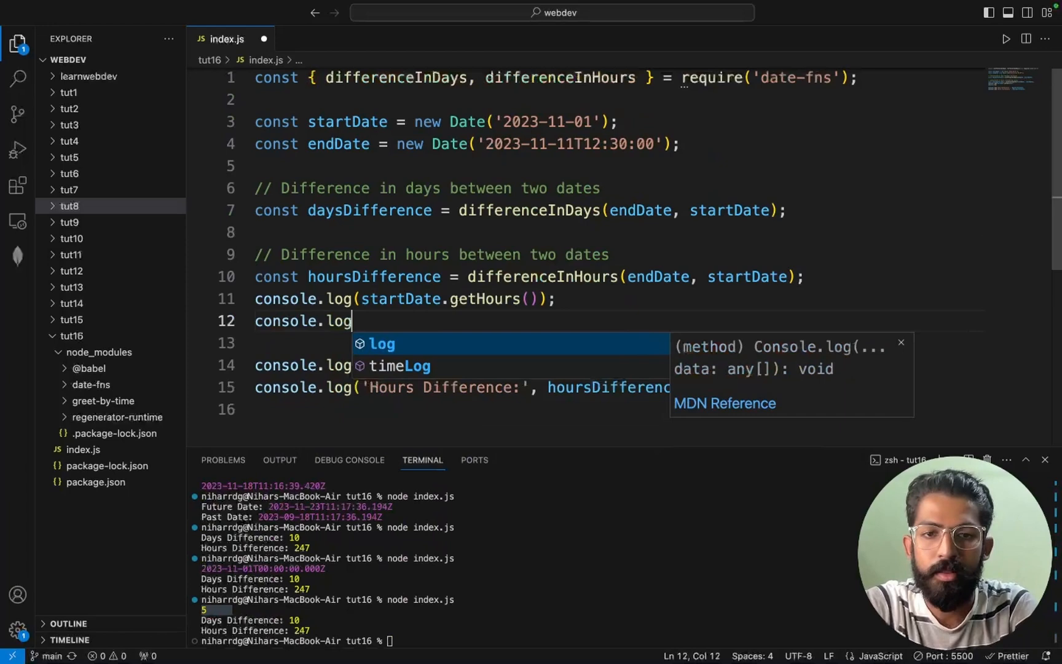
type("(endDate")
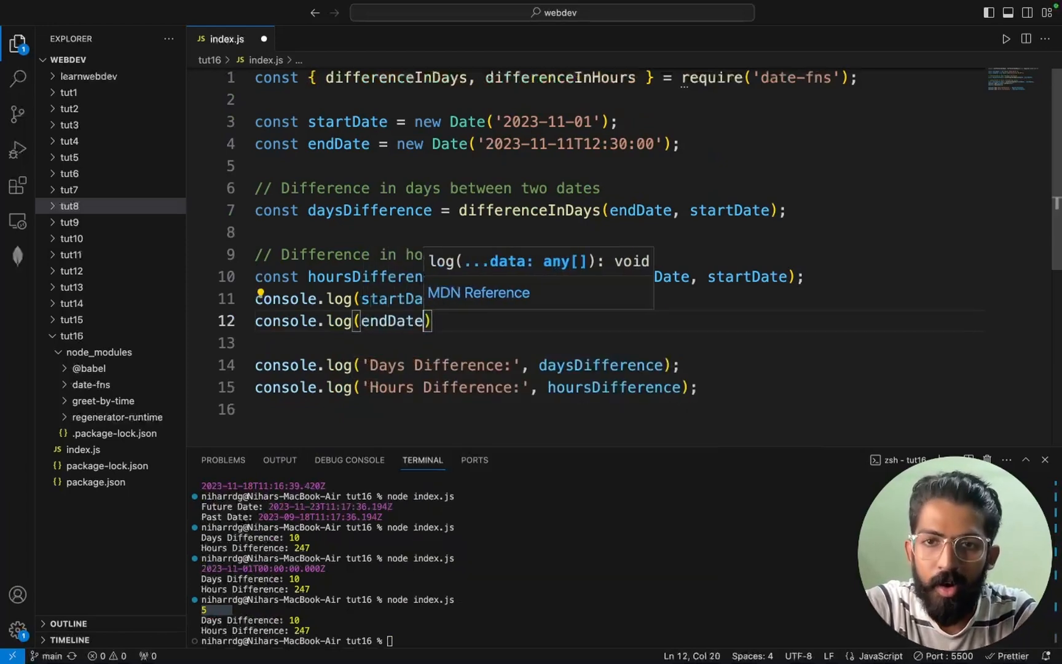
type(".getHours(")
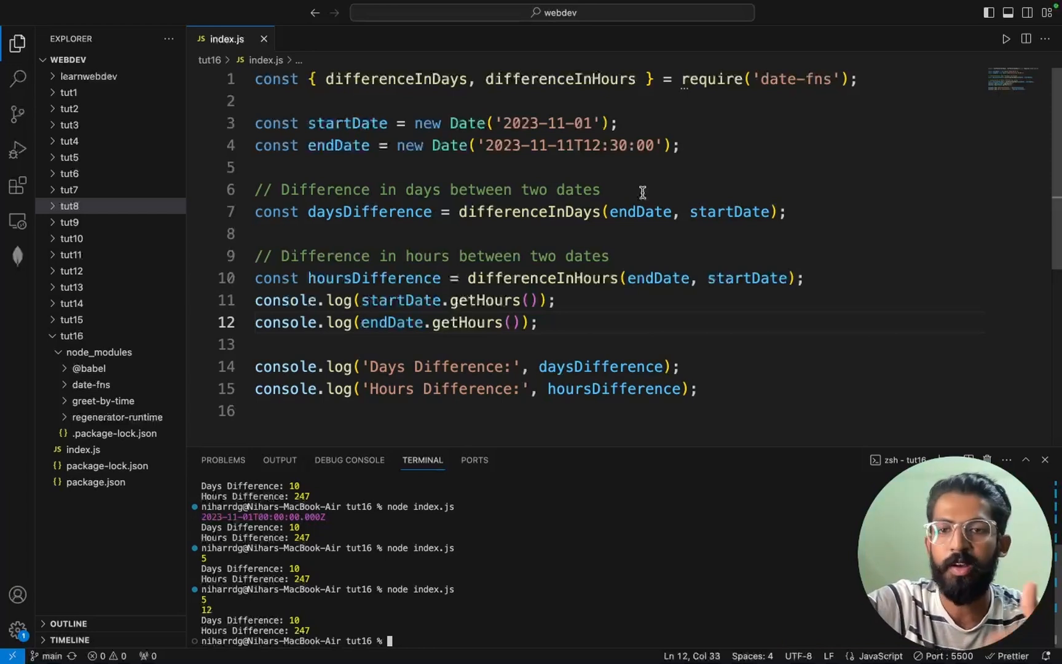
left_click_drag(465, 123, 615, 123)
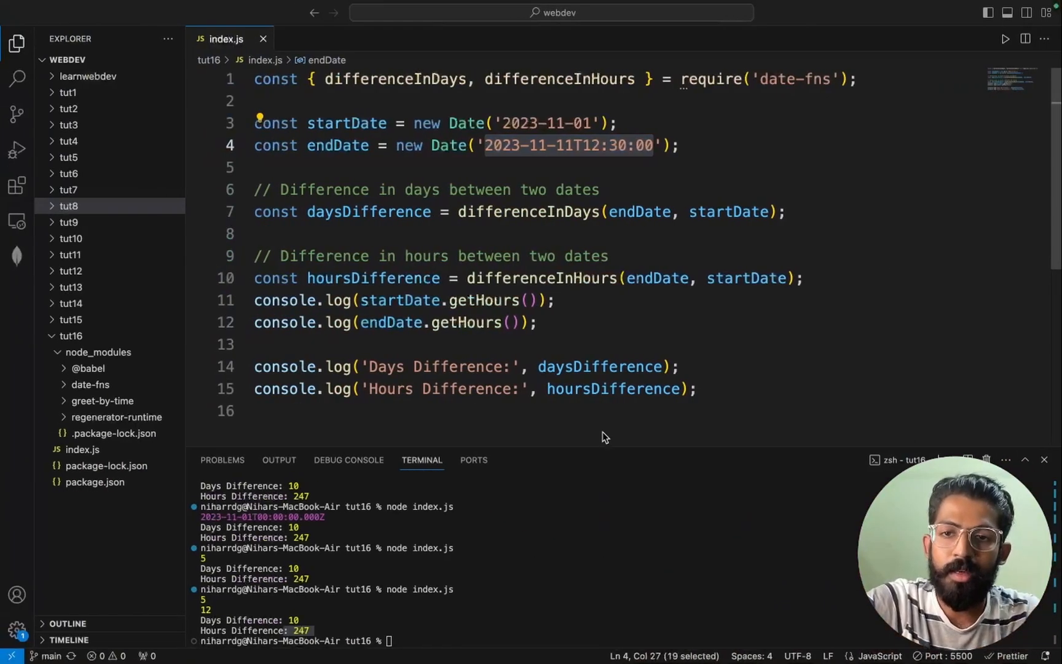
type("clear")
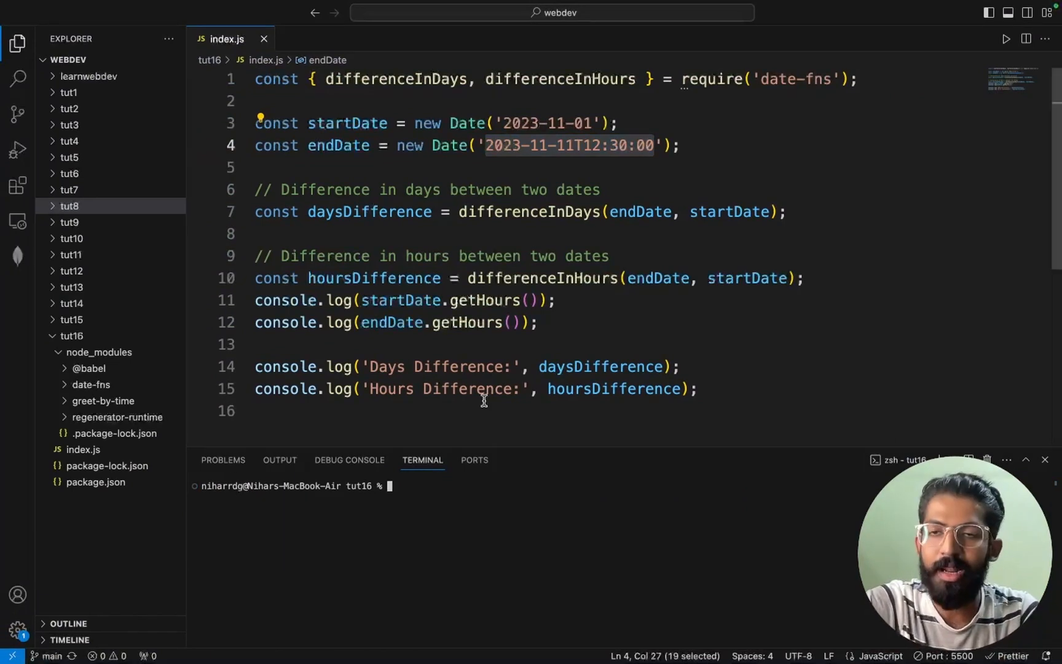
mouse_move(700, 291)
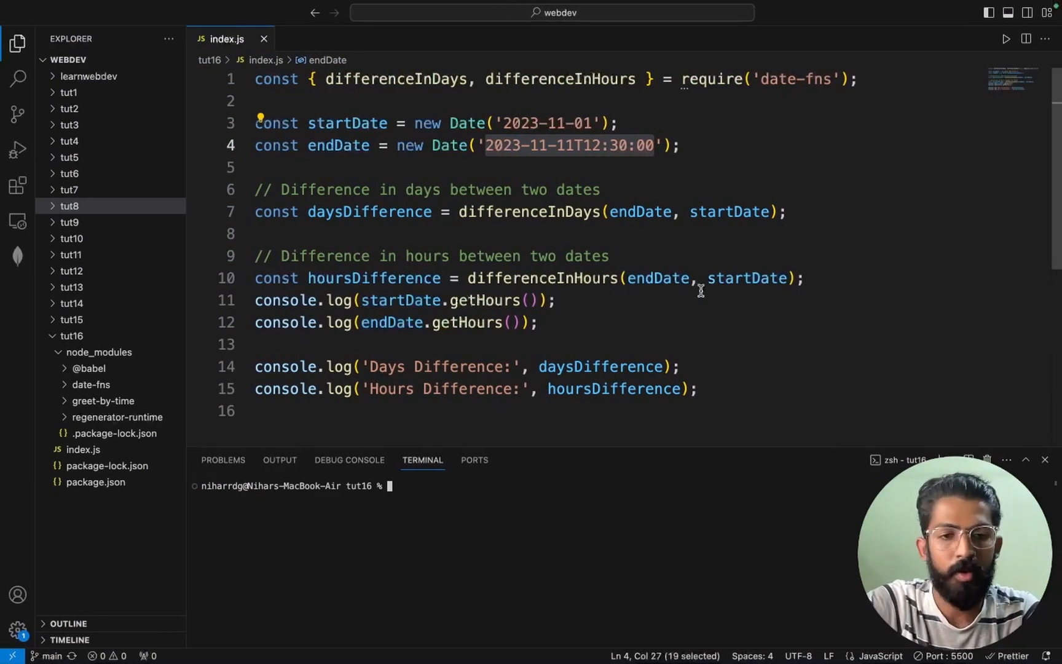